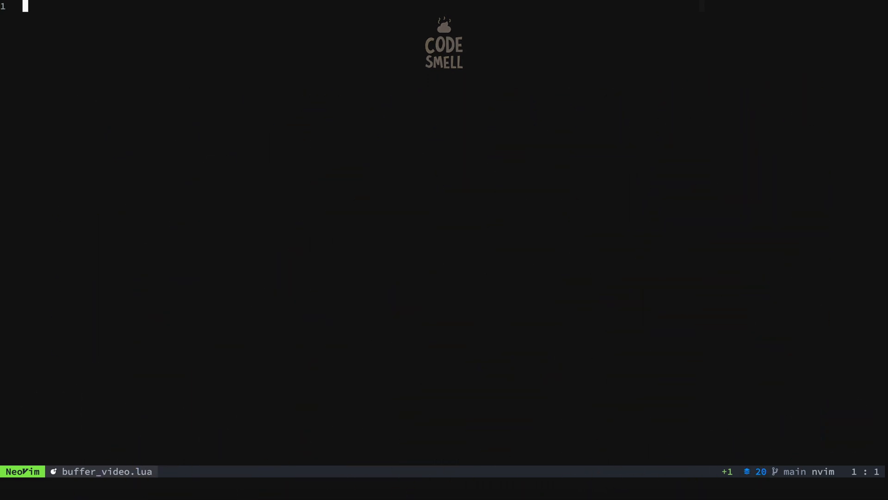
Find the api-buffer help topic and open api.txt's Buffer Functions section in a split
{"action": "type", "text": "nvim_"}
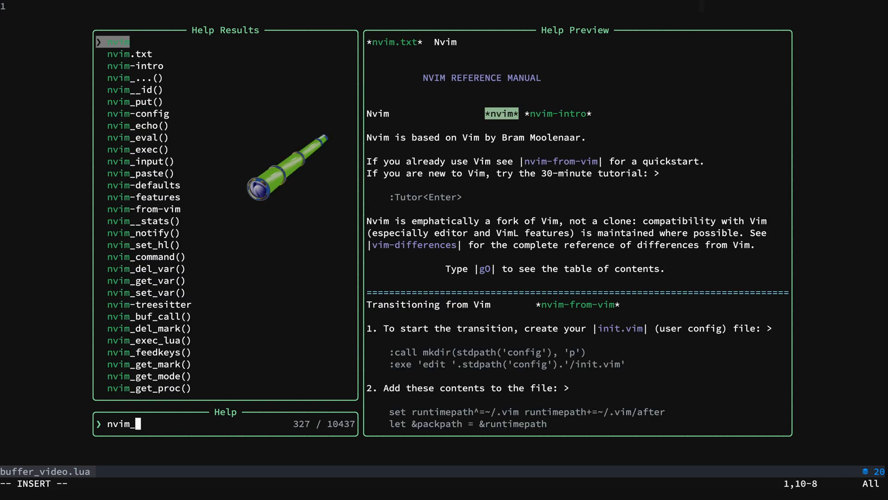
{"action": "type", "text": "buf"}
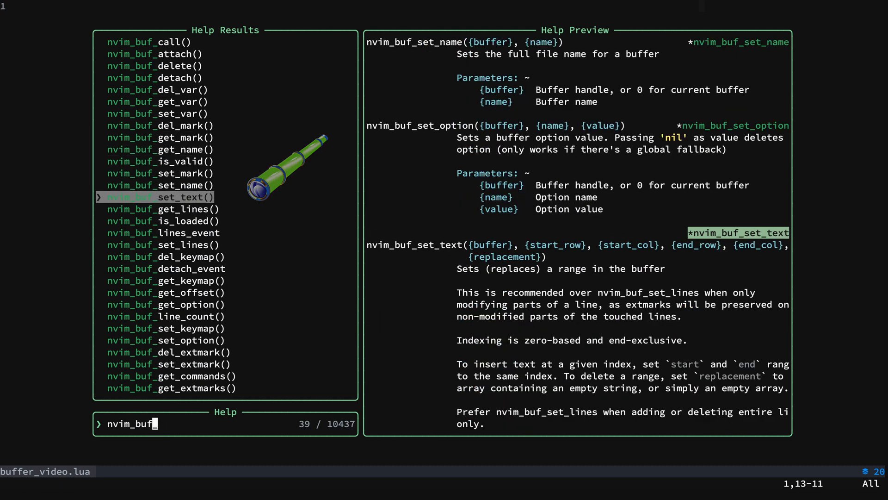
{"action": "key", "text": "Escape"}
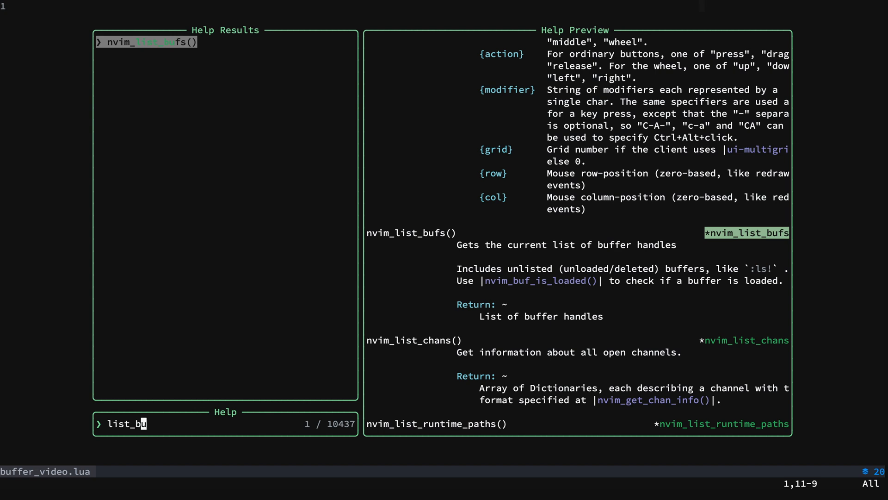
{"action": "key", "text": "Escape"}
{"action": "type", "text": "api-"}
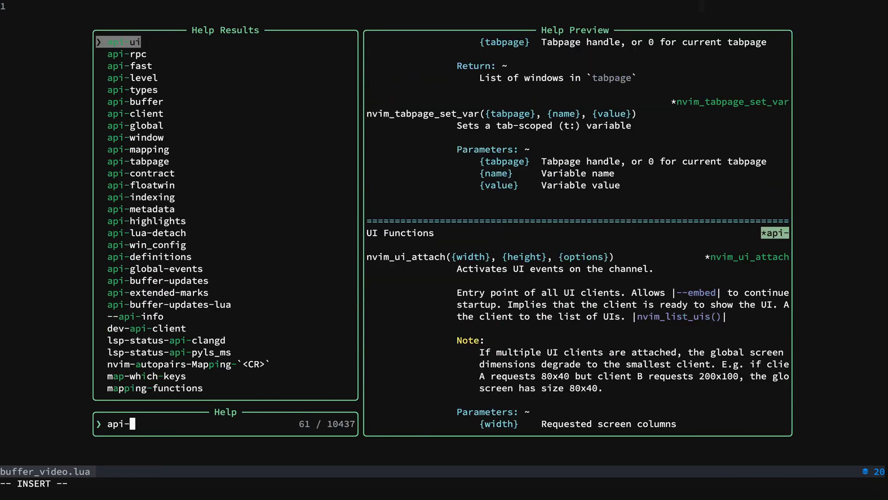
{"action": "type", "text": "bu"}
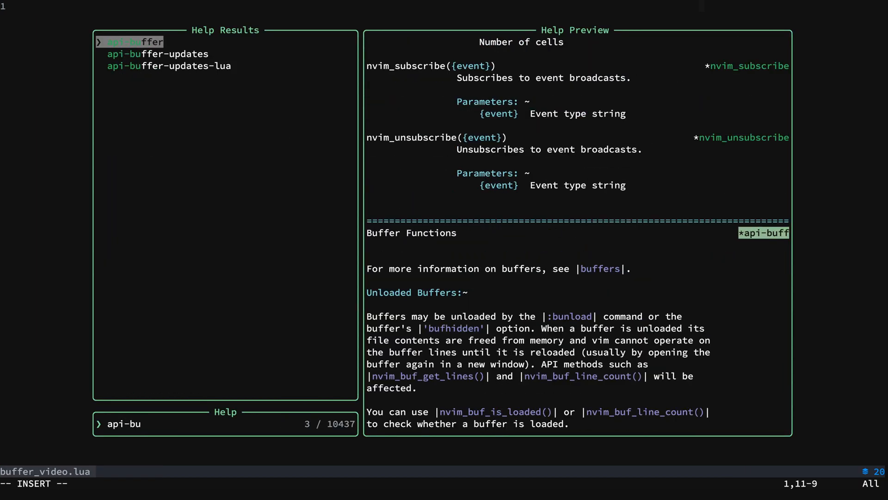
{"action": "key", "text": "Enter"}
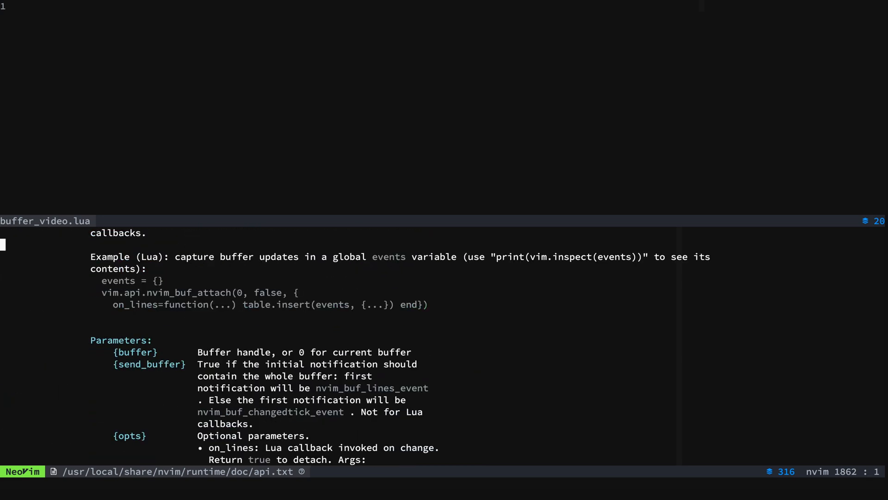
Scroll api.txt and step through 'buffe' matches to review buffer API functions
{"action": "scroll", "scroll_direction": "down", "scroll_amount": 3}
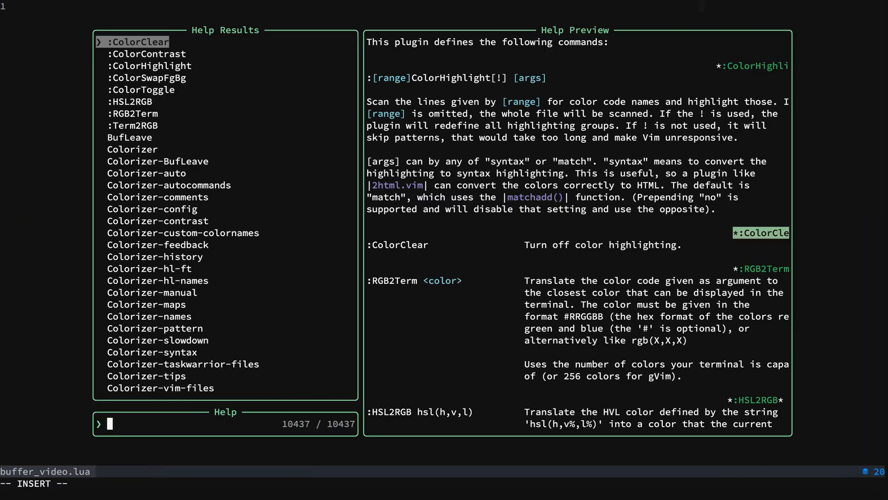
{"action": "type", "text": "api-g"}
{"action": "left_click", "coordinate": [444, 484]}
{"action": "type", "text": "/buffe"}
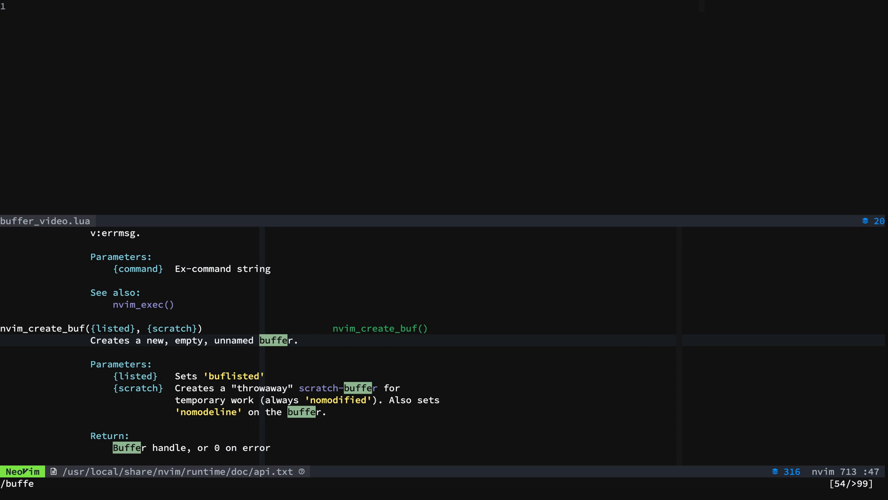
{"action": "key", "text": "n"}
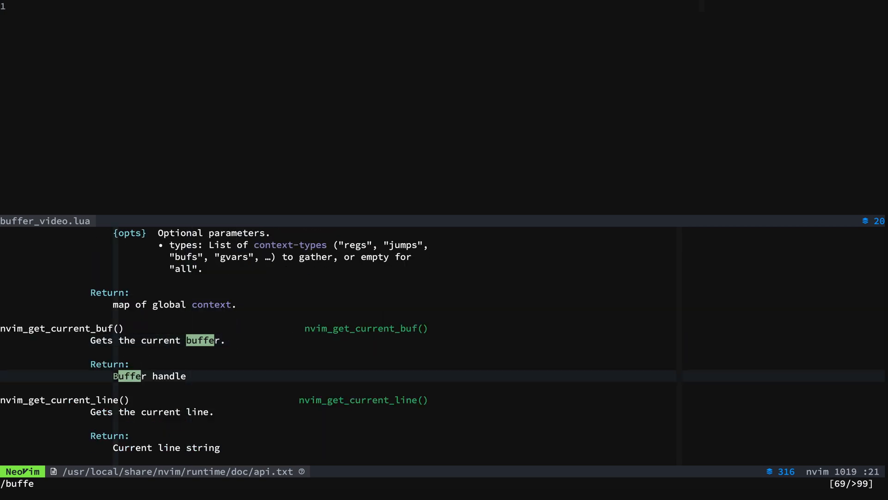
{"action": "key", "text": "n"}
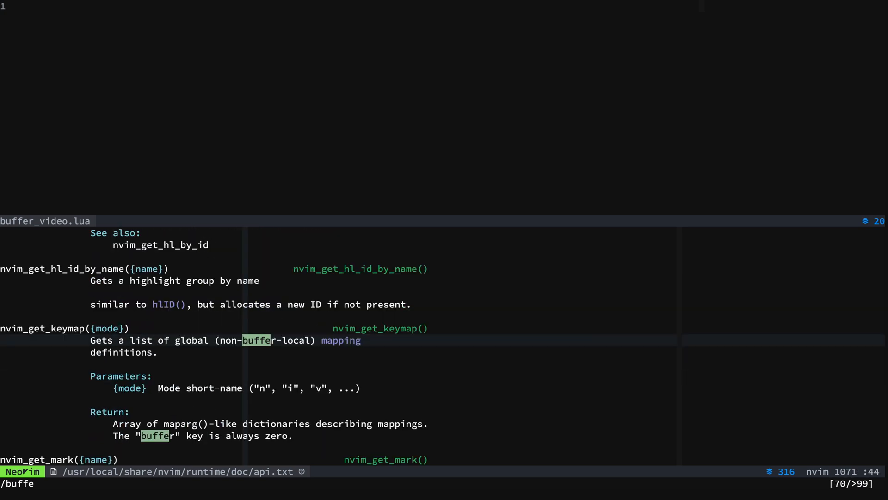
{"action": "key", "text": "n"}
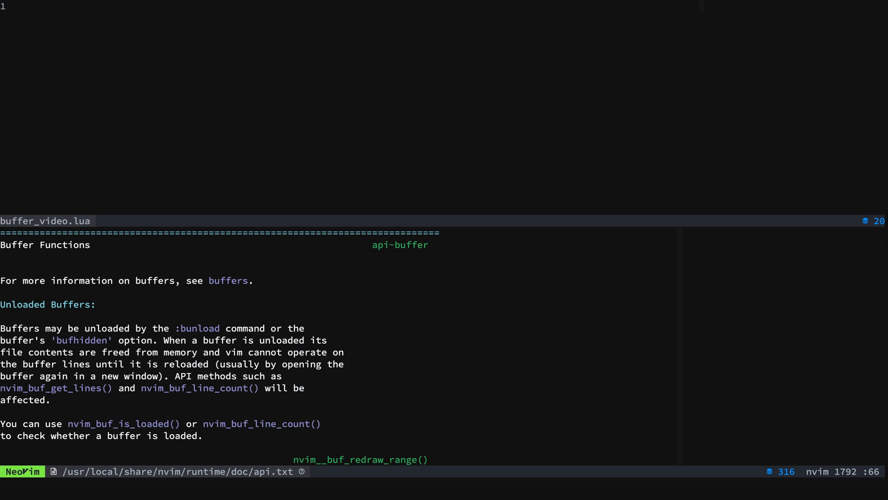
{"action": "key", "text": "V"}
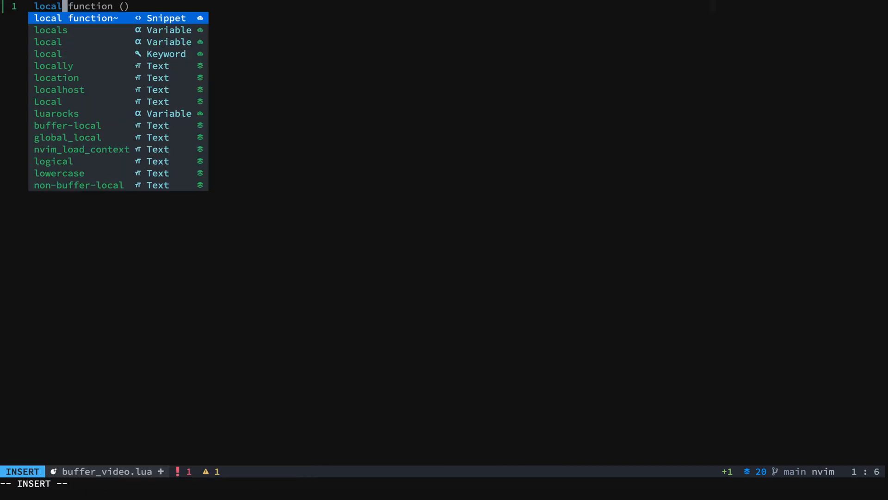
Write alert() calling require('notify')(body, 'info', { title = 'Buffer API Demo' })
{"action": "type", "text": "alert"}
{"action": "type", "text": "require('notify')"}
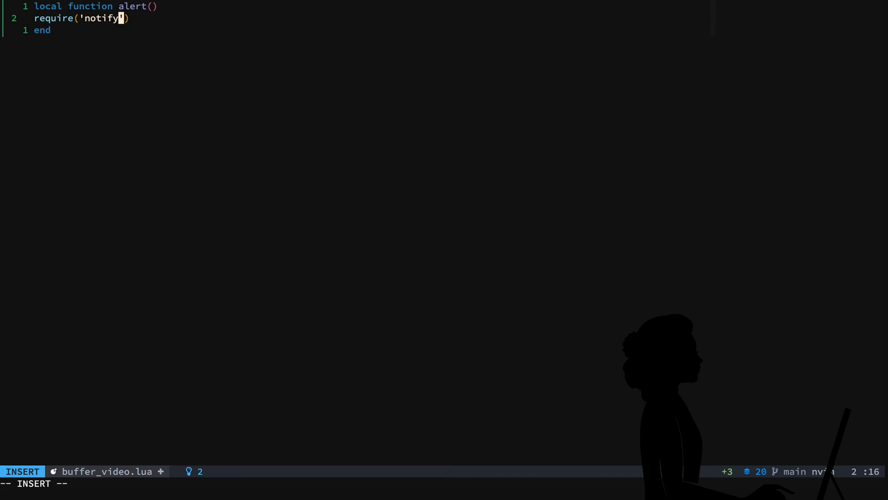
{"action": "key", "text": "Escape"}
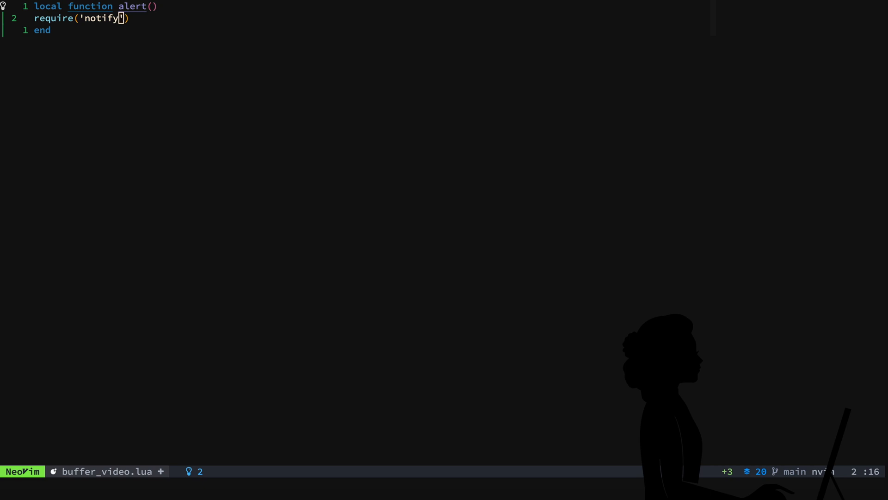
{"action": "type", "text": "()"}
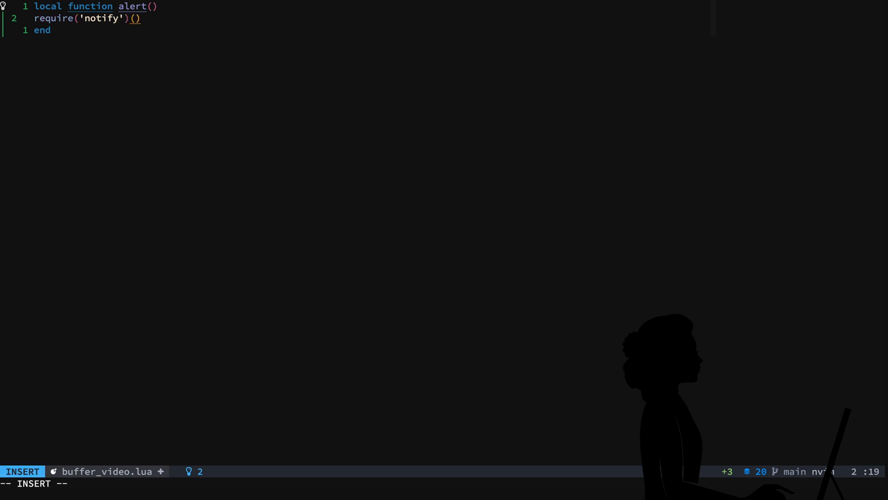
{"action": "type", "text": "bod"}
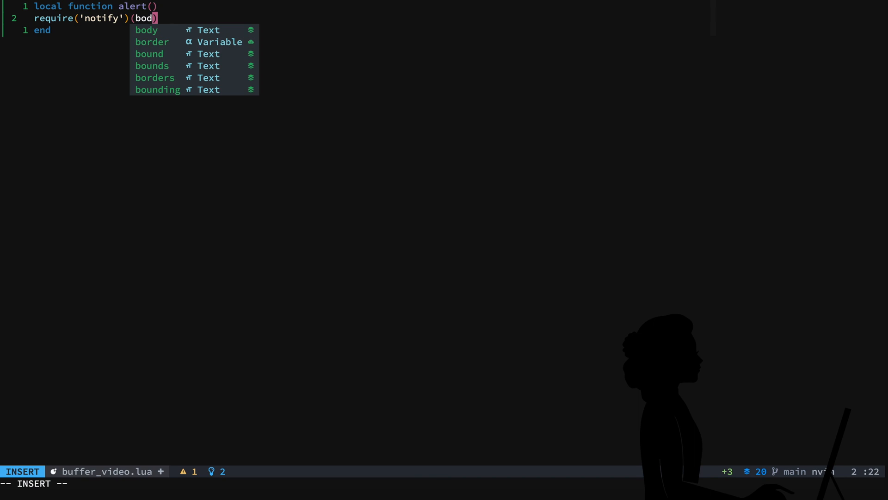
{"action": "type", "text": "y,"}
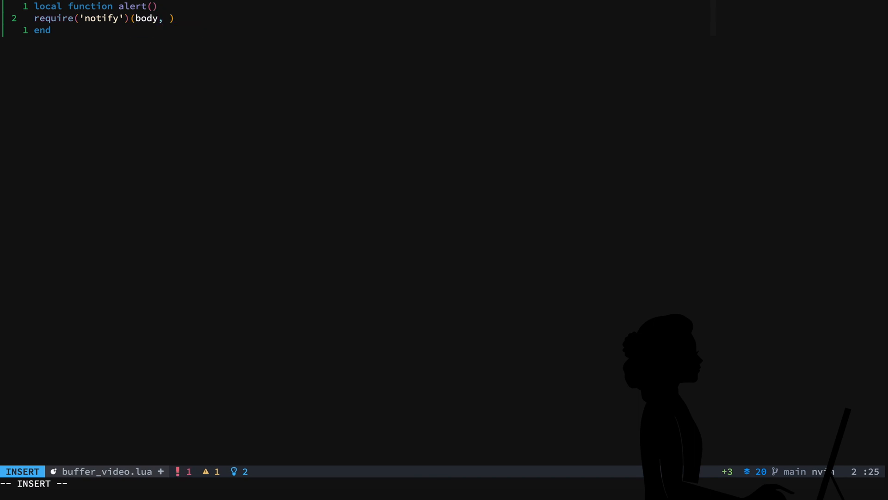
{"action": "type", "text": "'info"}
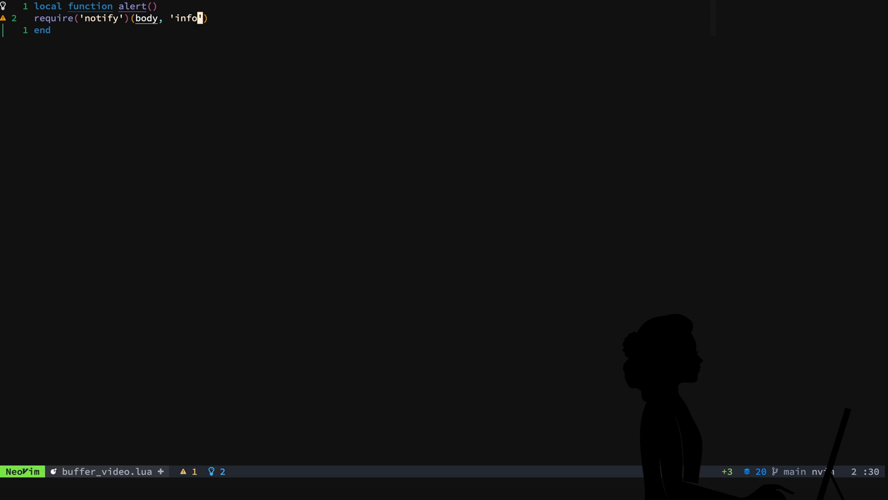
{"action": "type", "text": ","}
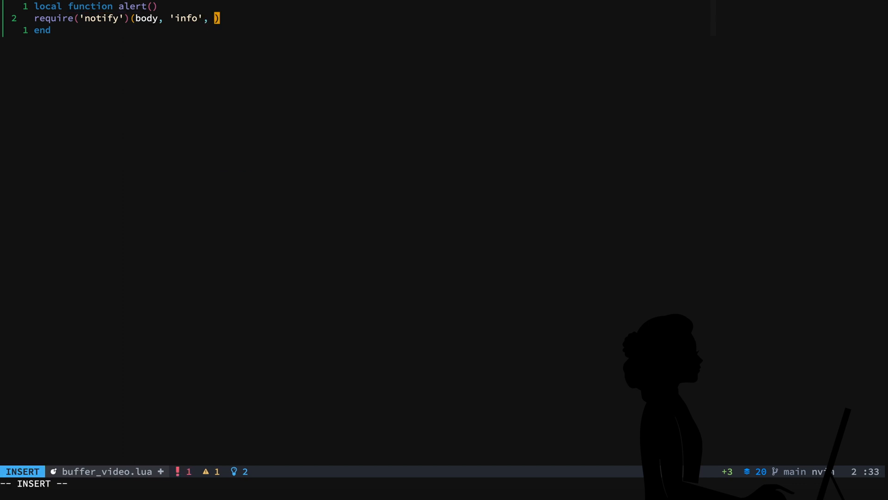
{"action": "type", "text": "{}"}
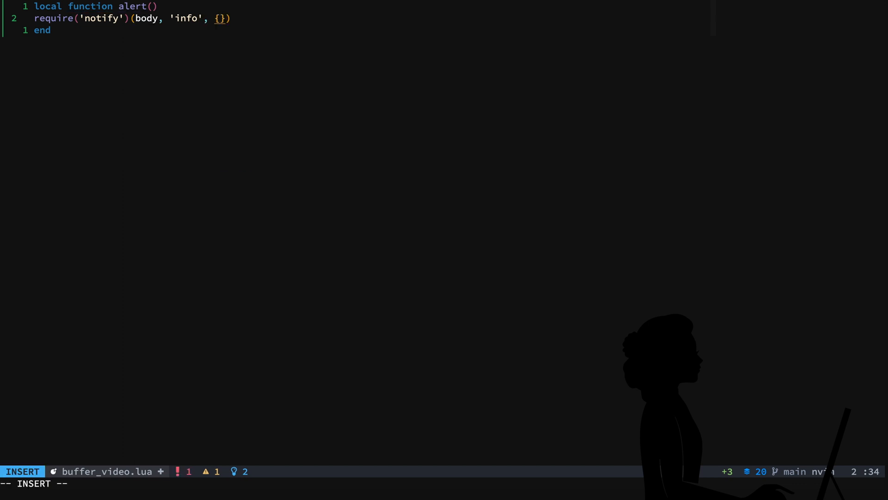
{"action": "type", "text": "title ="}
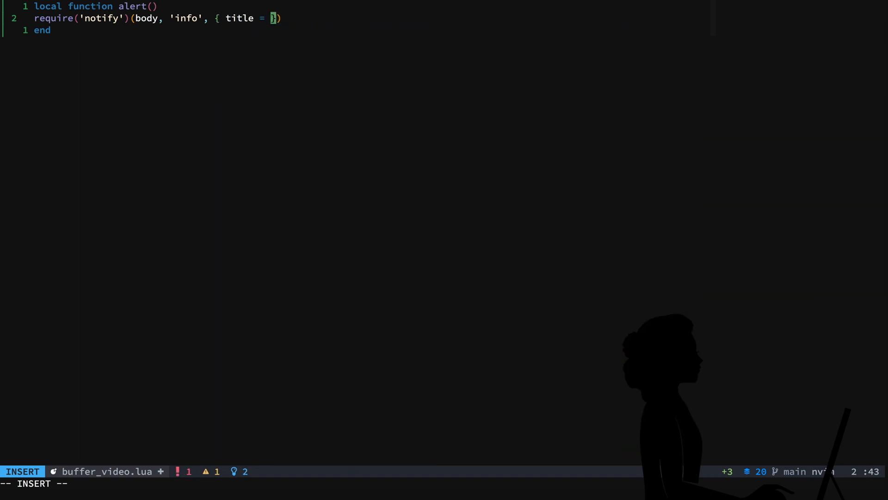
{"action": "type", "text": "''"}
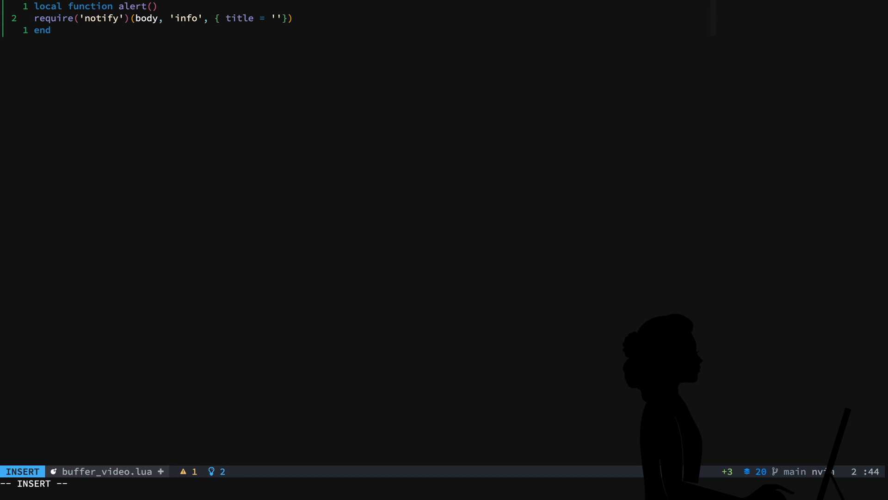
{"action": "type", "text": "Buffer API"}
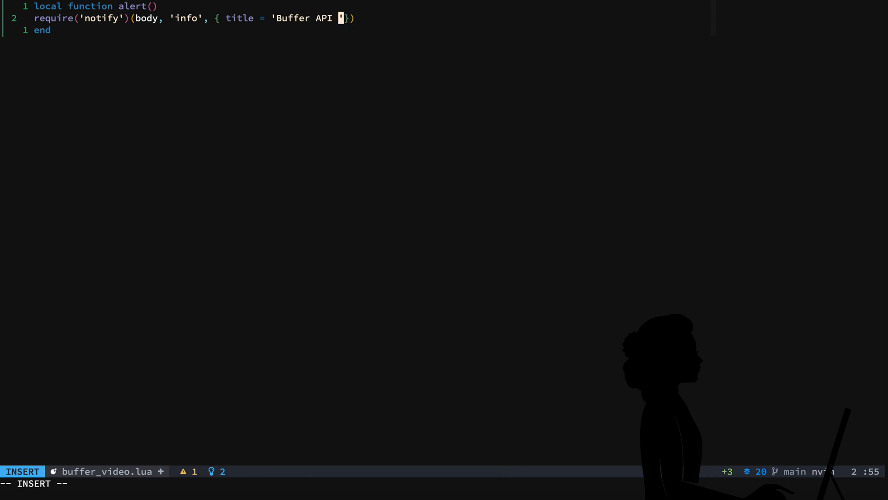
{"action": "type", "text": "Demo\""}
{"action": "type", "text": "alert("}
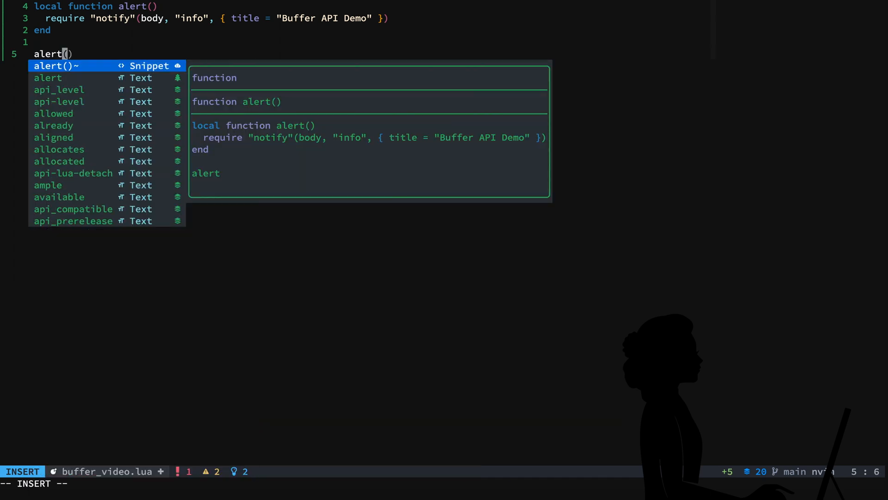
Add an alert 'Code Smell' call, give alert a body parameter, and save
{"action": "type", "text": "''"}
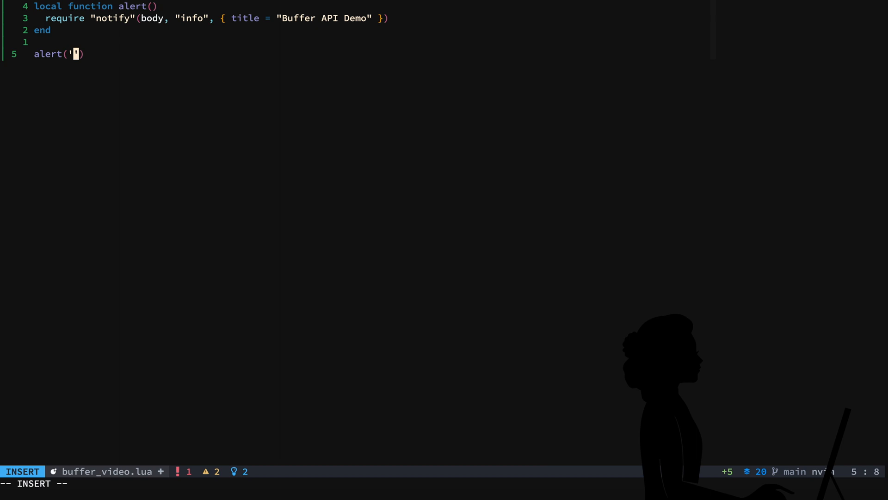
{"action": "type", "text": "Code"}
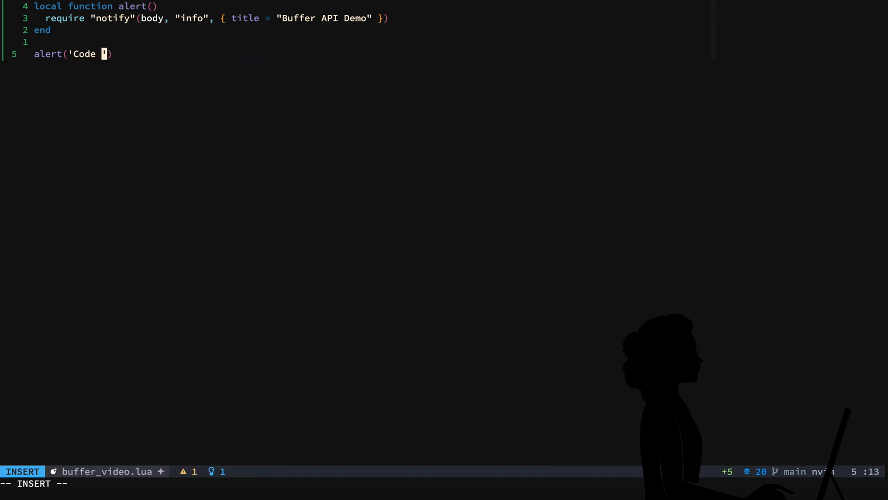
{"action": "type", "text": "Smell\""}
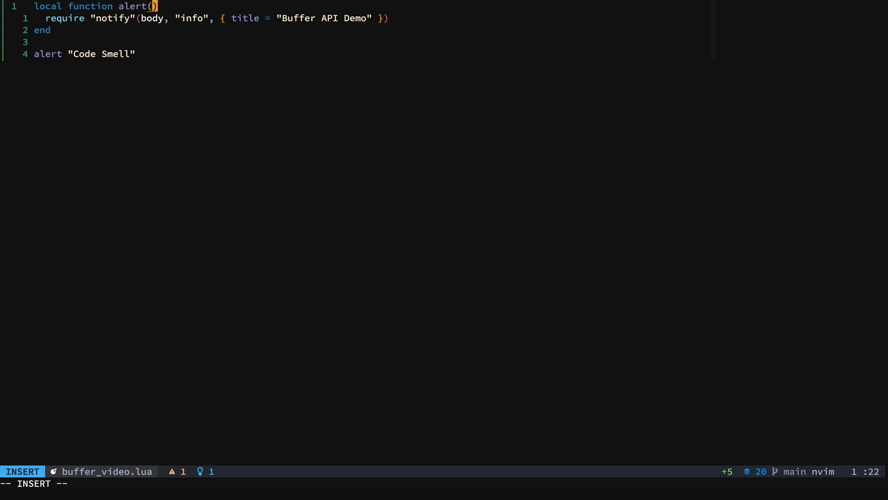
{"action": "type", "text": "body"}
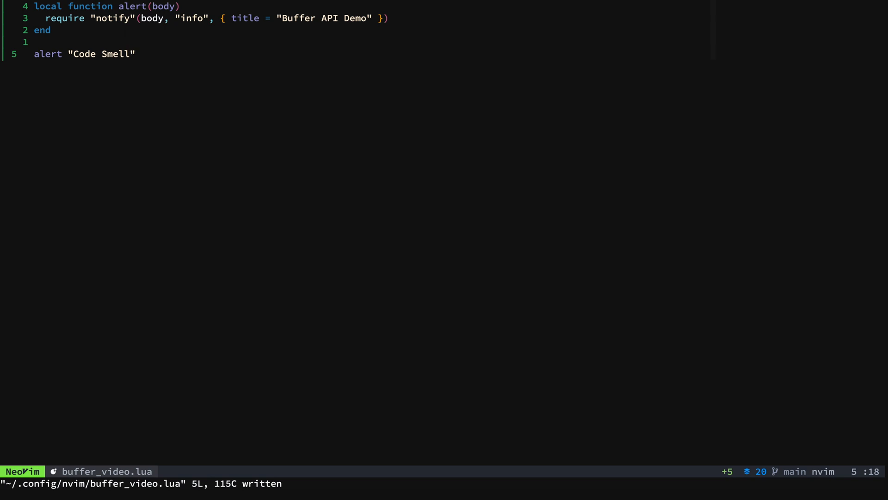
{"action": "key", "text": "i"}
{"action": "type", "text": "print(..."}
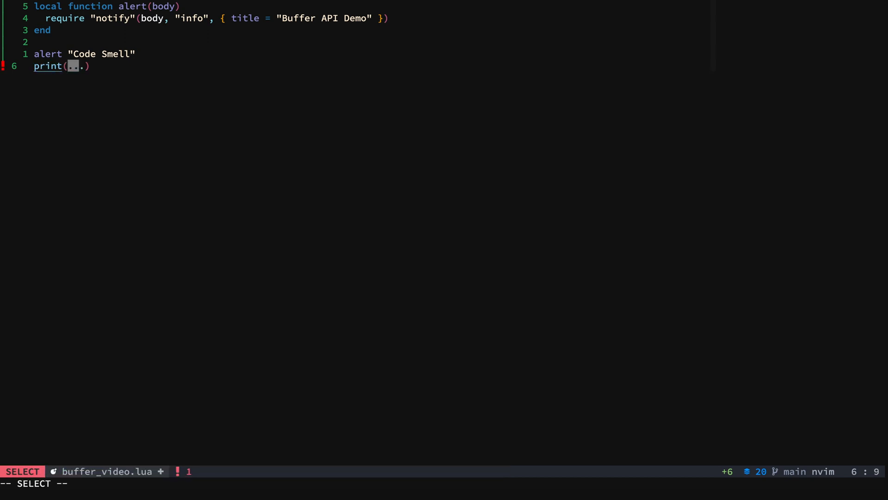
Drop the vim.inspect print line and comment out the alert "Code Smell" call
{"action": "type", "text": "vim."}
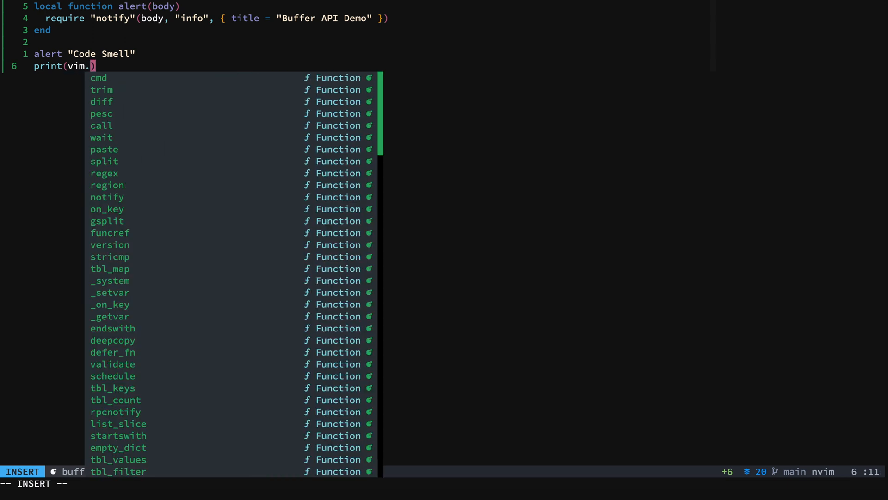
{"action": "type", "text": "inp"}
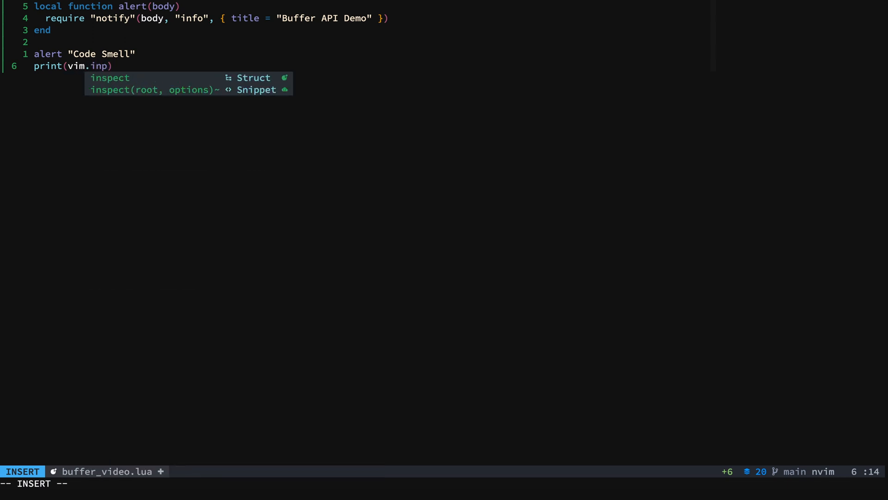
{"action": "key", "text": "Escape"}
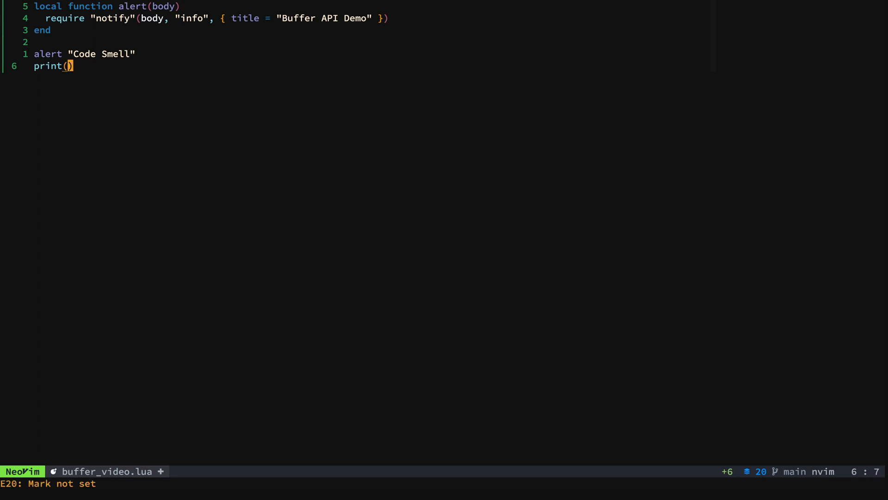
{"action": "type", "text": "\"Code Smell\""}
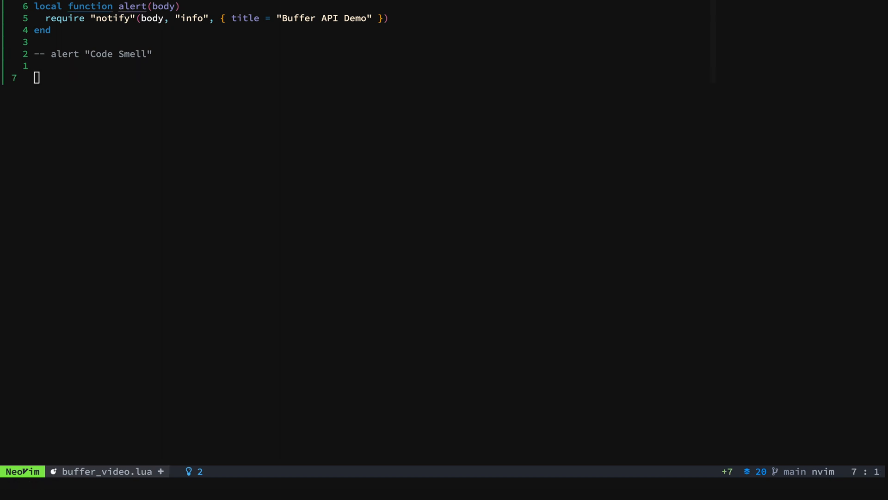
Type local buffer_lines = vim.api.nvim_buf_get_lines(0, 0, 3, …) and search help for nvim_
{"action": "type", "text": "local buffer_lines"}
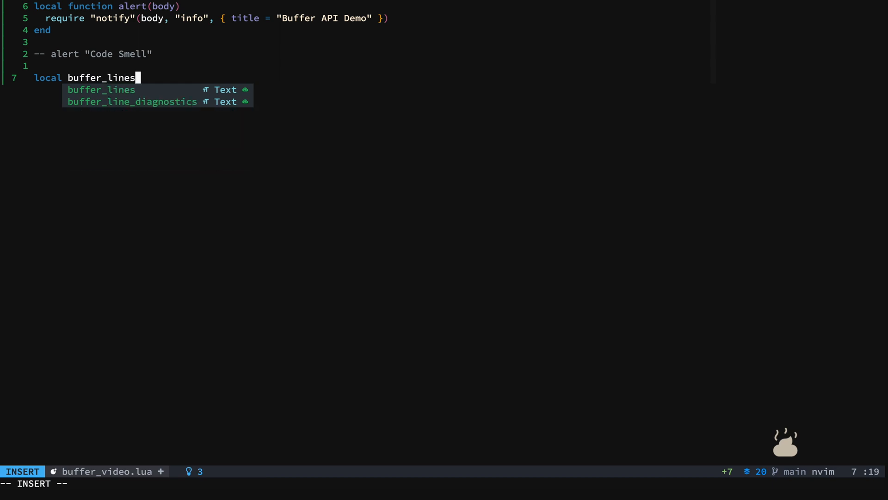
{"action": "type", "text": "= vim"}
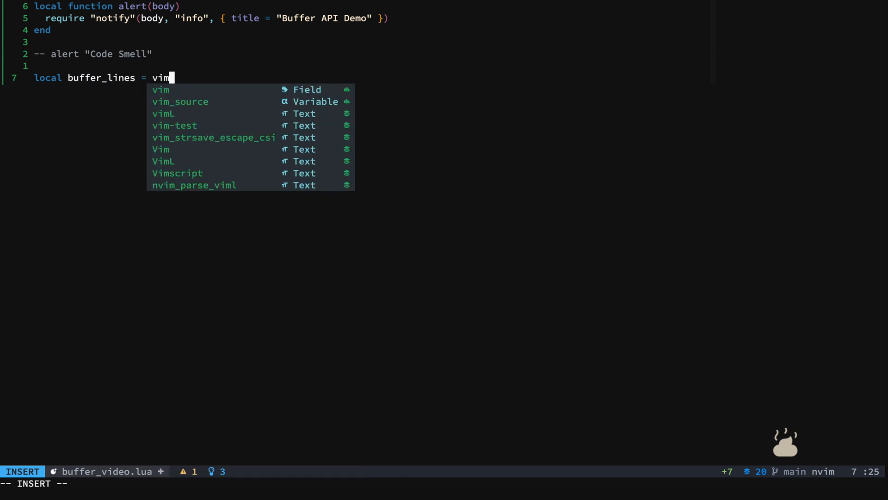
{"action": "type", "text": ".api.nvim_put"}
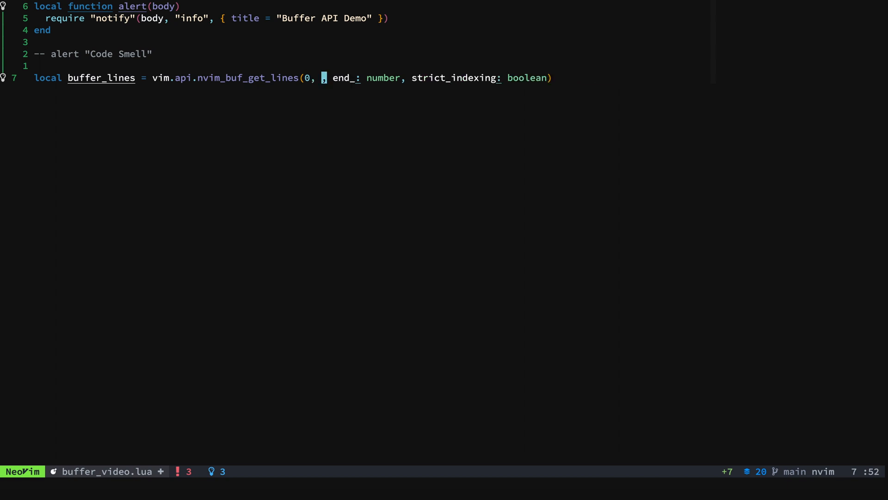
{"action": "key", "text": "i"}
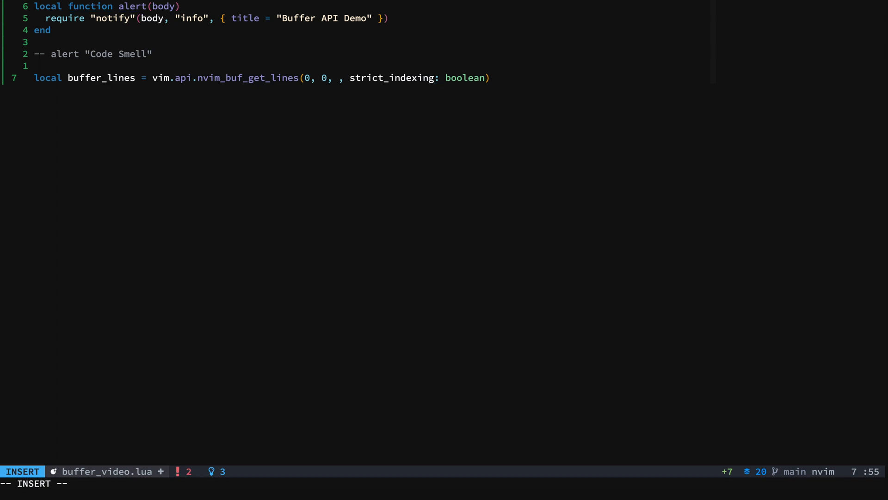
{"action": "type", "text": "3"}
{"action": "type", "text": "nvim_"}
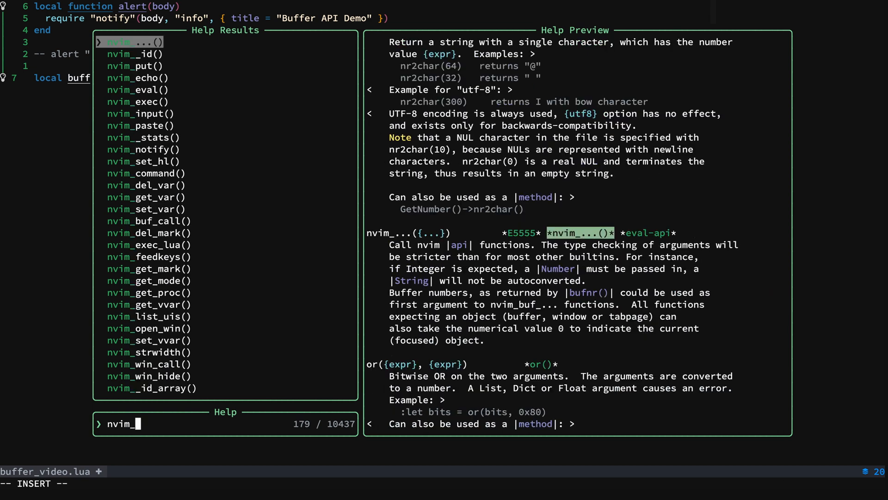
Read the nvim_buf_get_lines help on strict_indexing and return to a new line below the call
{"action": "type", "text": "bug"}
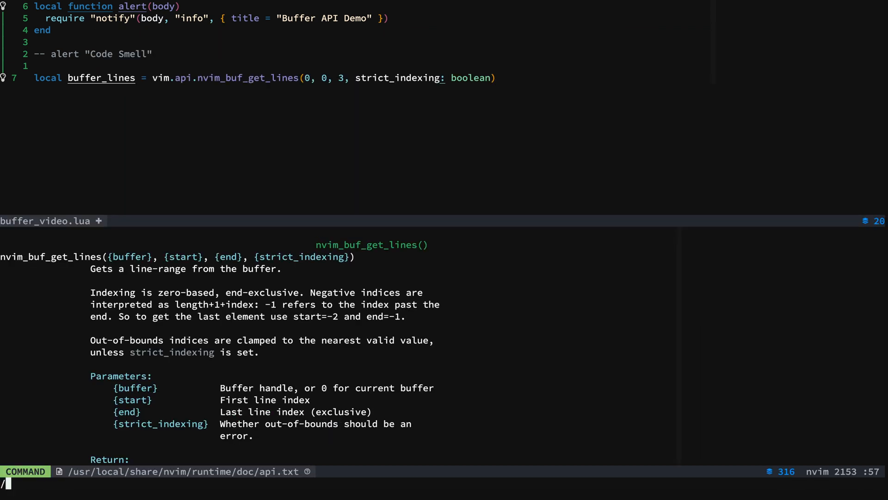
{"action": "type", "text": "stri"}
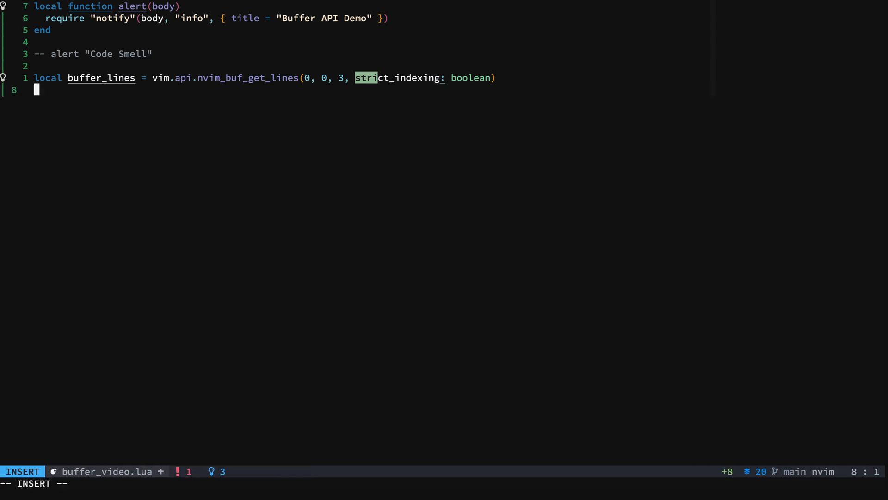
Type vim.api.nvim_buf_get_lines and grep the Neovim source to preview its buffer.c definition
{"action": "type", "text": "vim.api.nvim_buf_get_lines"}
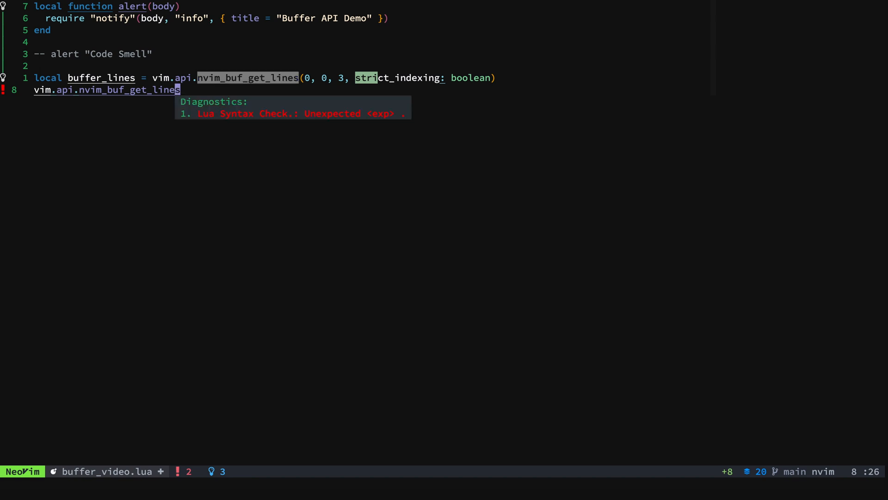
{"action": "key", "text": "u"}
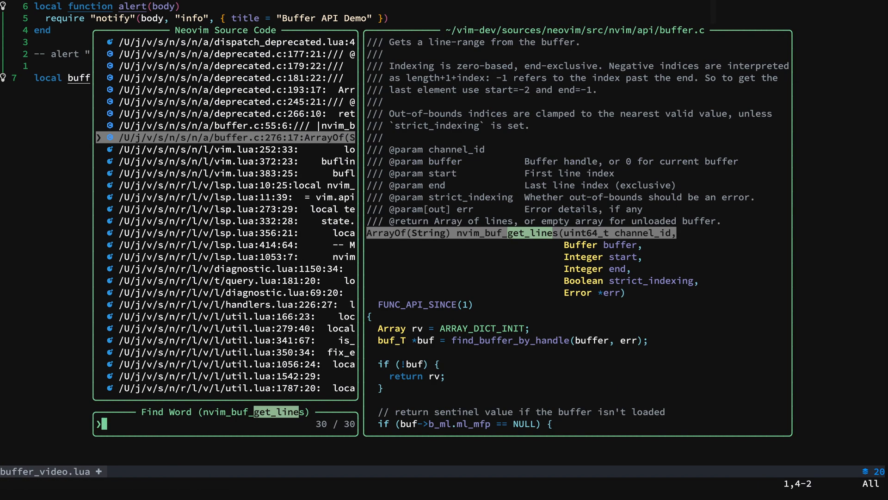
Close the source search and jump back to the boolean placeholder in buffer_lines
{"action": "key", "text": "Enter"}
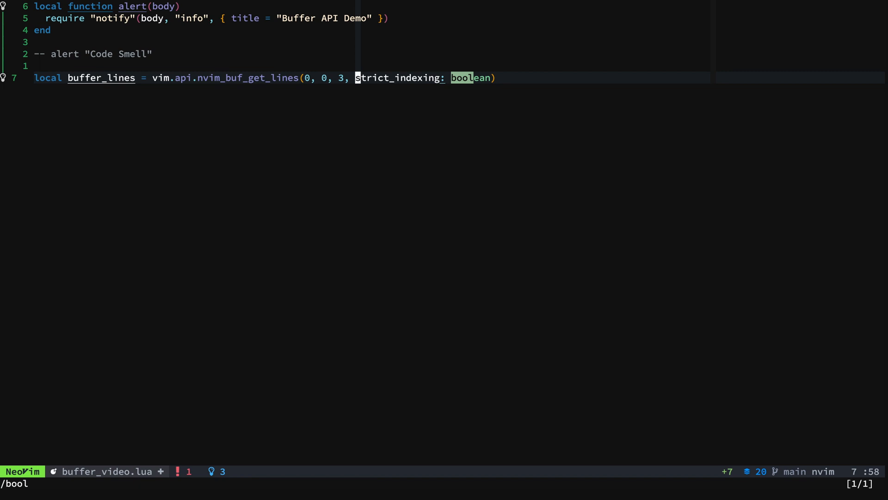
Pass 0 as strict_indexing, save, and add a commented-out alert(buffer_lines) line
{"action": "type", "text": "0"}
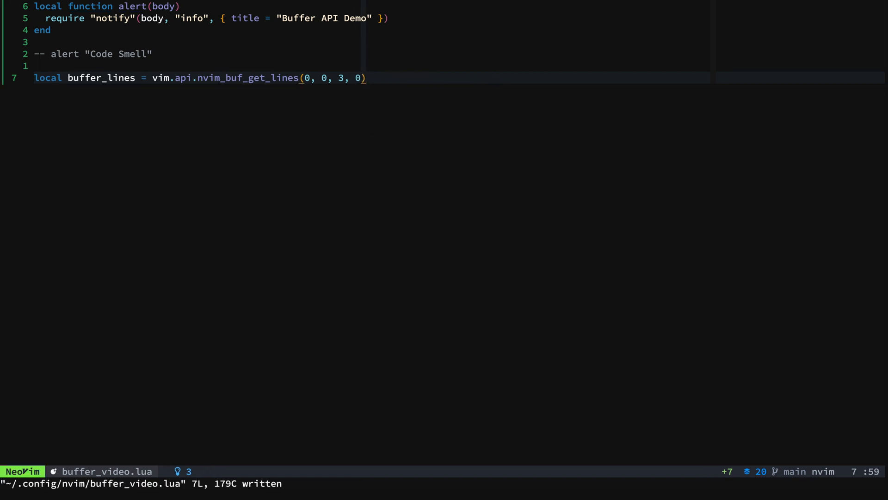
{"action": "key", "text": "o"}
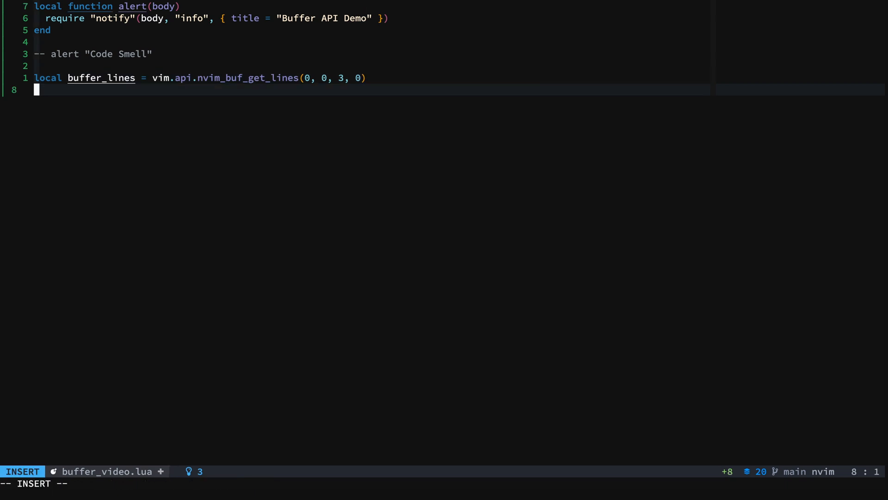
{"action": "type", "text": "alert"}
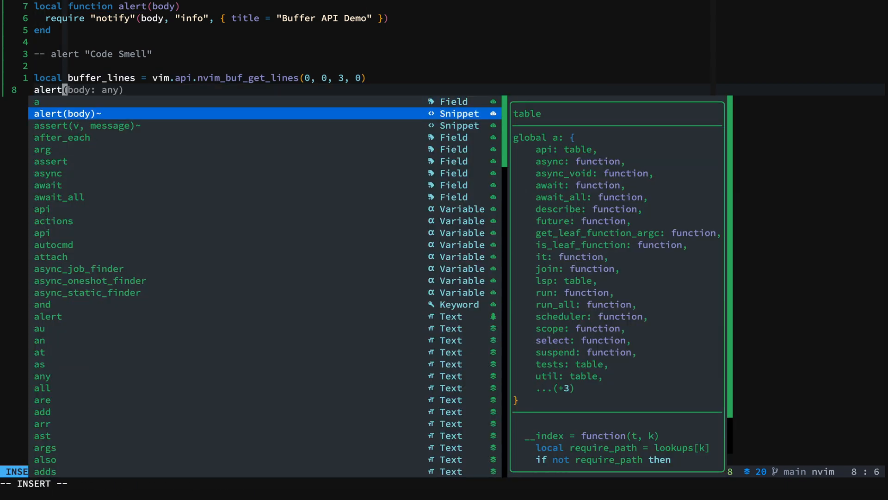
{"action": "type", "text": "buffer_lines)"}
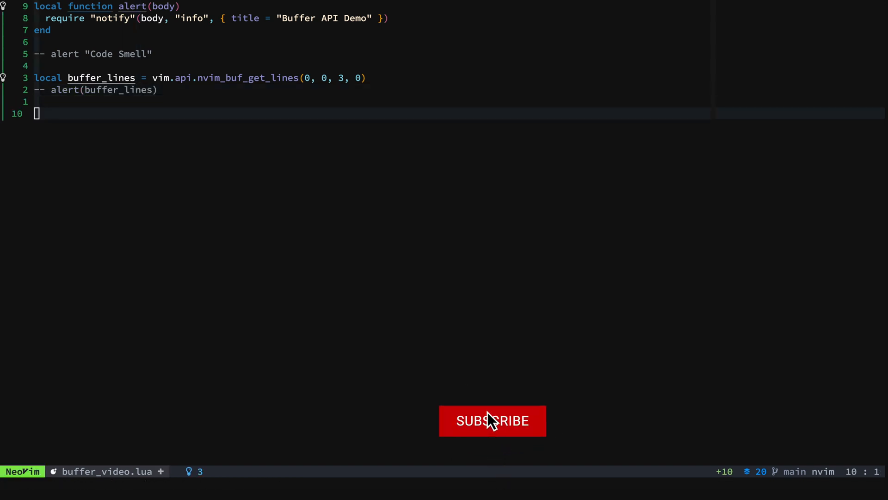
Write local mark_pos = vim.api.nvim_buf_get_mark(0, "t") with help from completion
{"action": "left_click", "coordinate": [492, 421]}
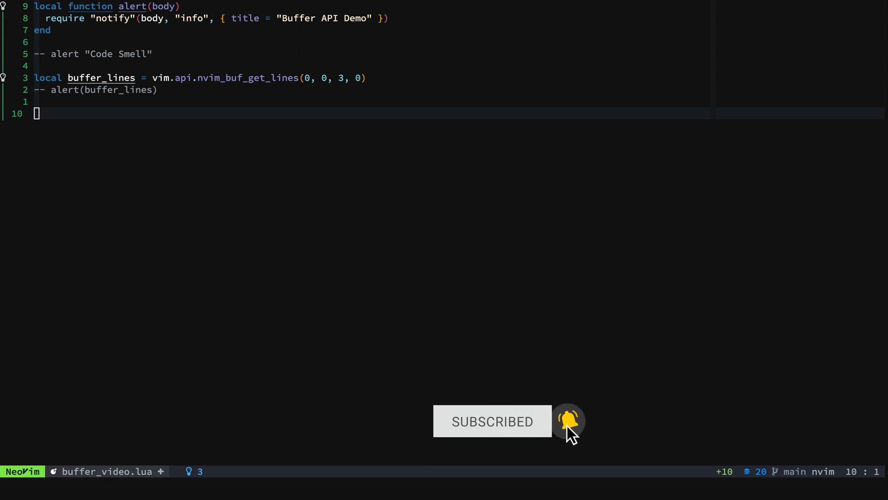
{"action": "type", "text": "local function ()"}
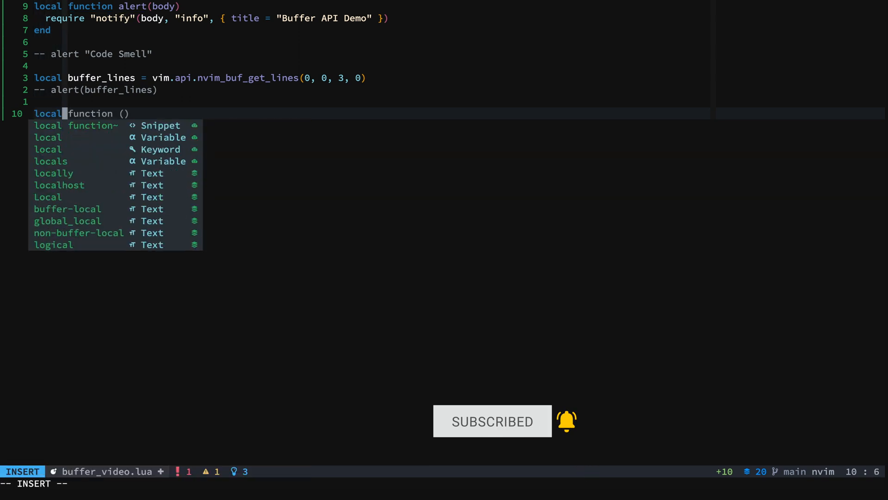
{"action": "type", "text": "mark_"}
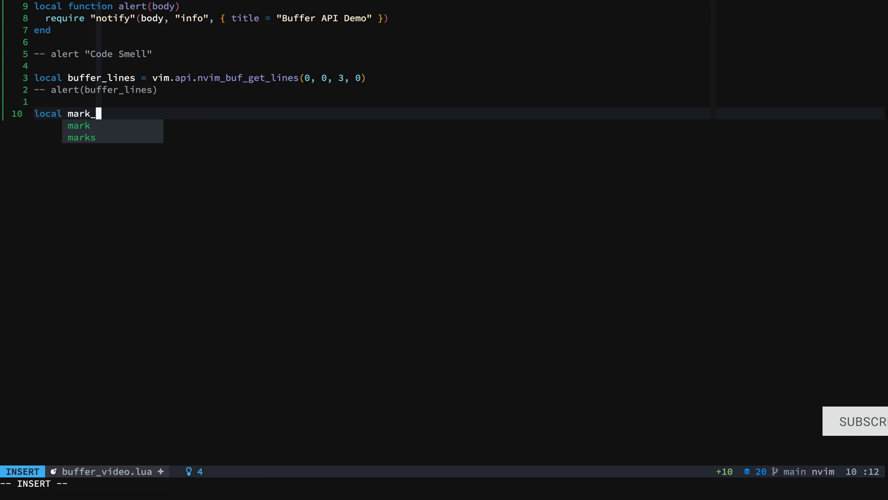
{"action": "type", "text": "pos ="}
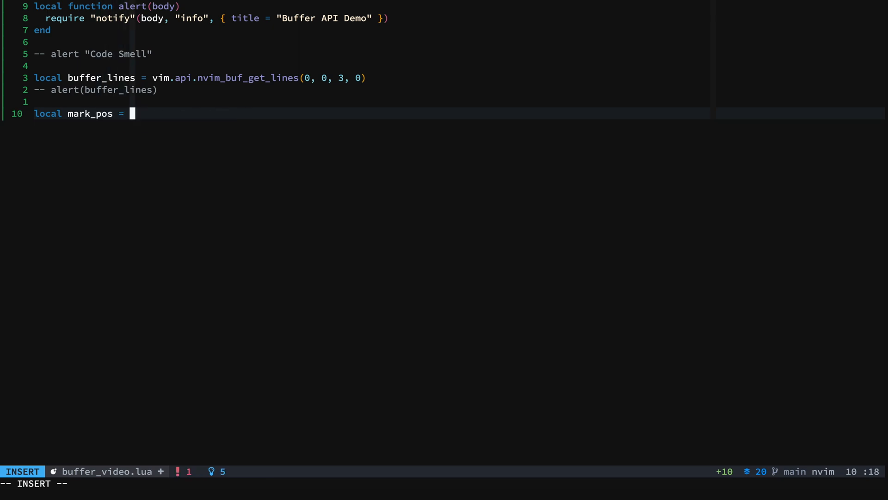
{"action": "type", "text": "vim.cmd"}
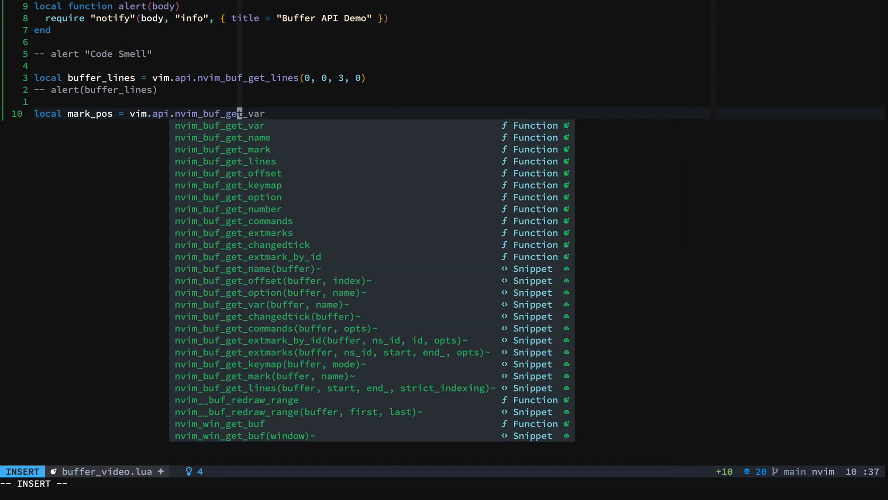
{"action": "type", "text": "_mark"}
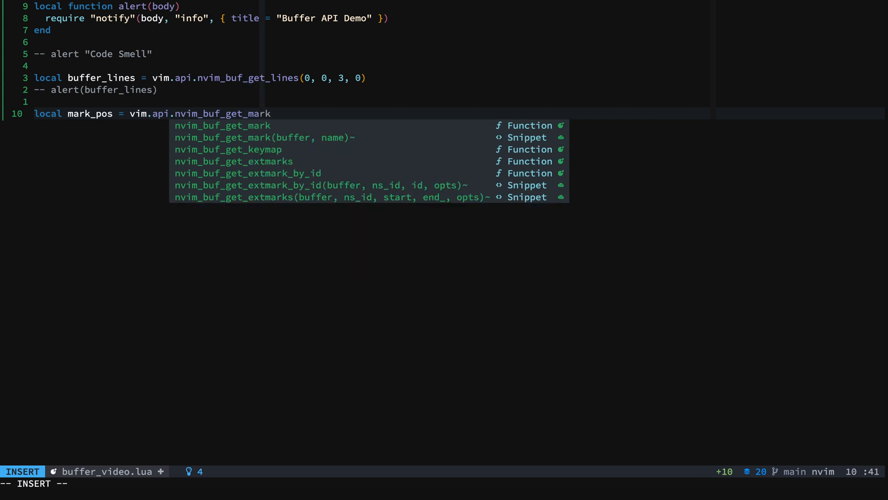
{"action": "key", "text": "Down"}
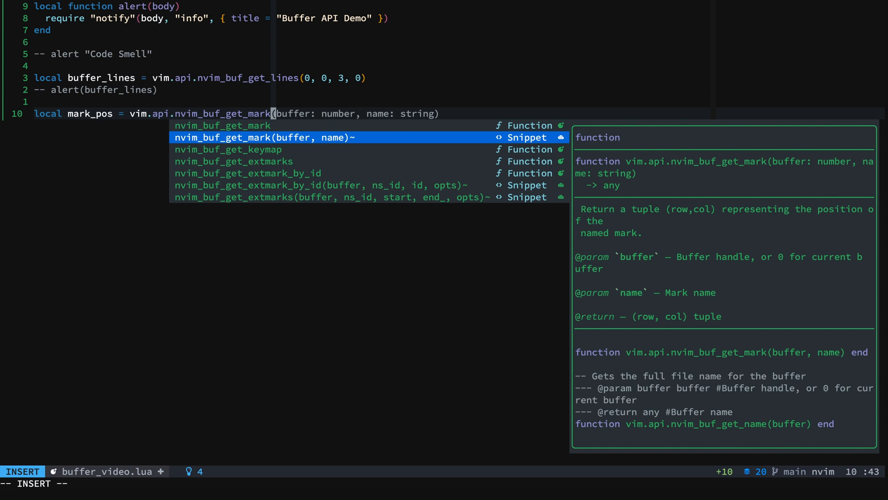
{"action": "key", "text": "Escape"}
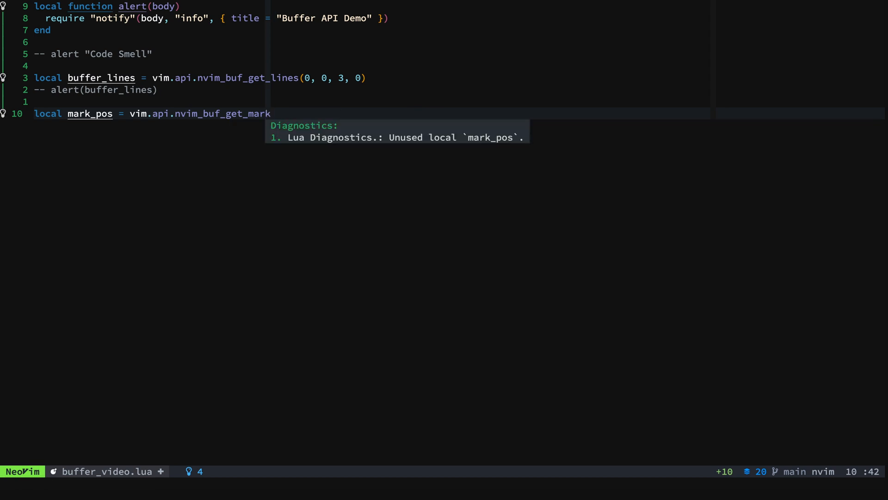
{"action": "type", "text": "()"}
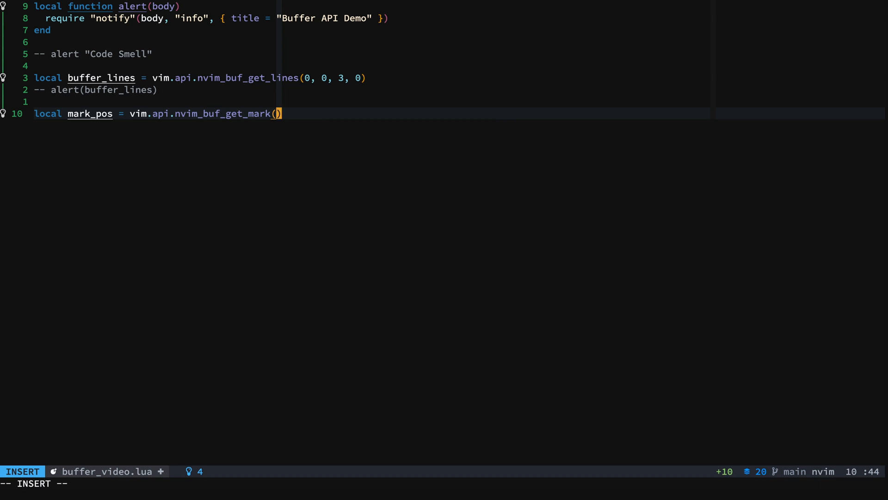
{"action": "type", "text": "0,"}
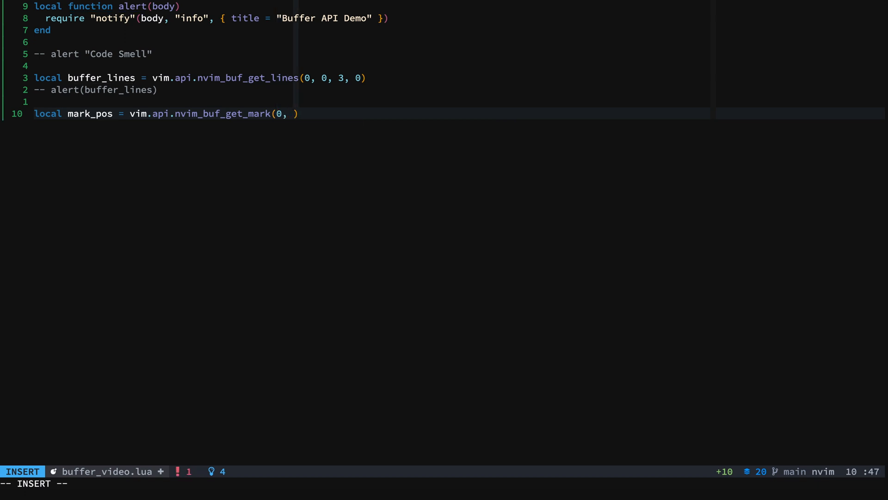
{"action": "type", "text": "''"}
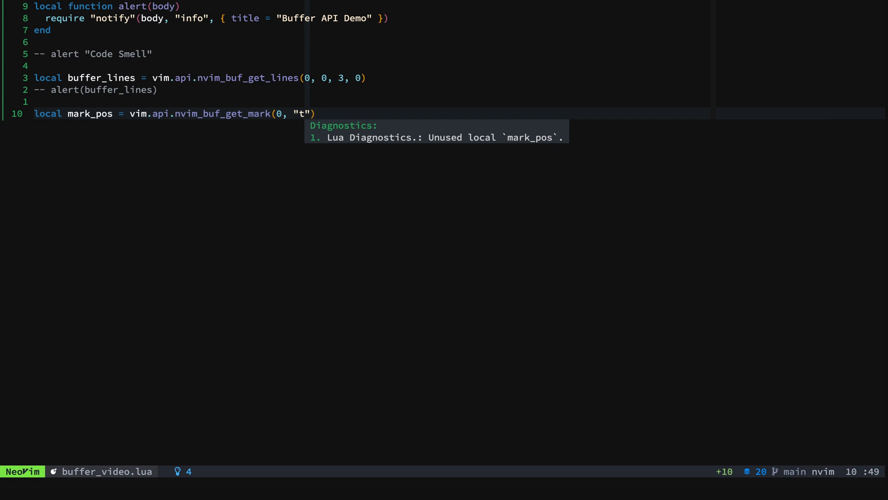
Add alert(vim.inspect(mark_pos)) below the mark line, then search the config files picker for lua
{"action": "type", "text": "alert(body: any"}
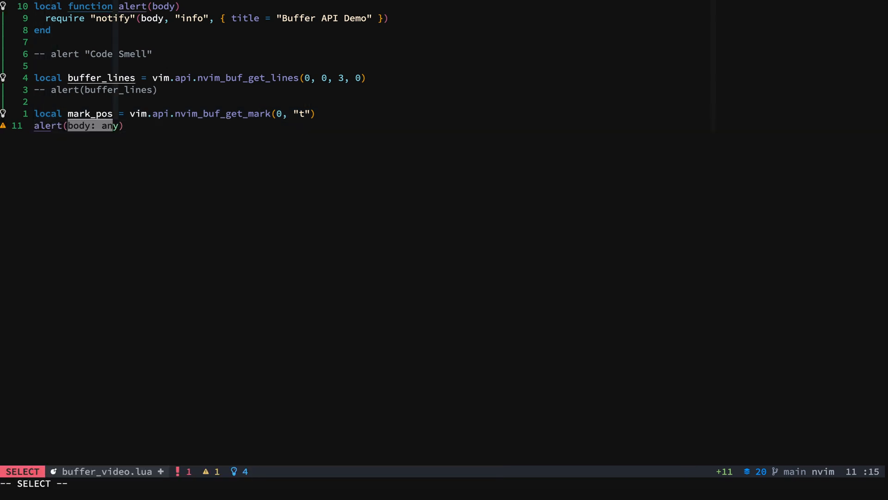
{"action": "type", "text": "mar"}
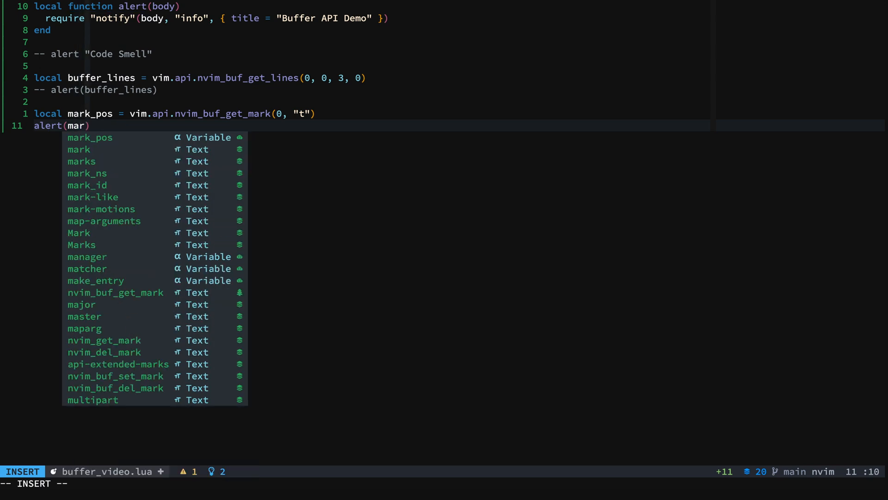
{"action": "type", "text": "vim"}
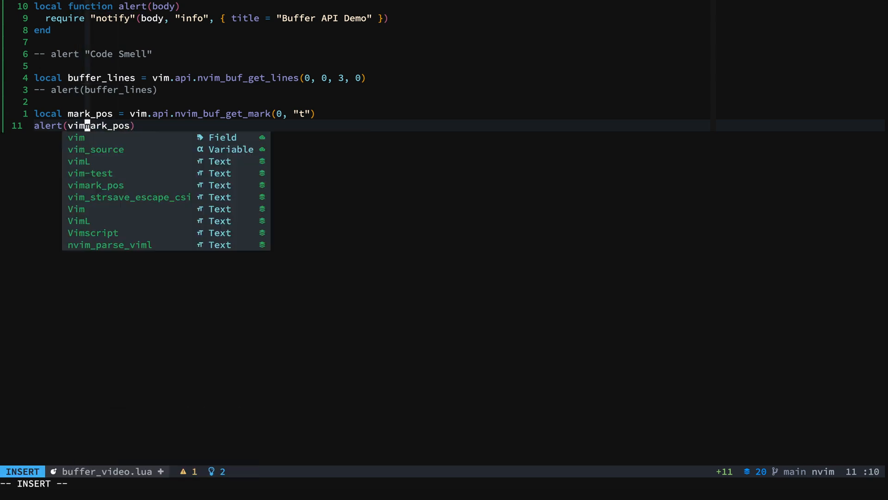
{"action": "type", "text": ".inp"}
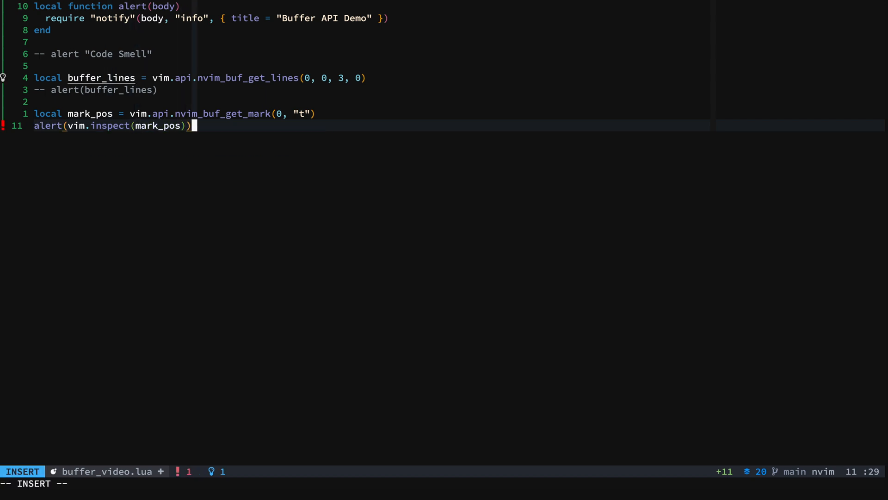
{"action": "key", "text": "Escape"}
{"action": "type", "text": "l"}
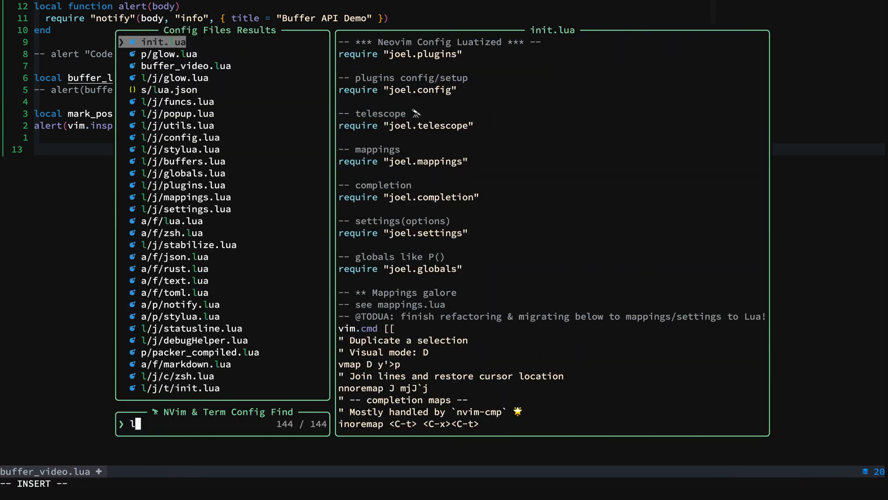
{"action": "type", "text": "ua.l"}
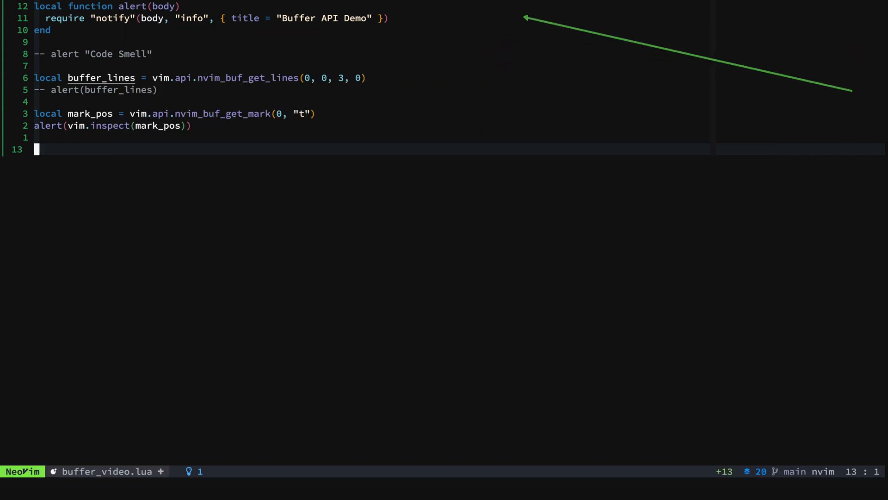
Write local shift_width = vim.api.nvim_buf_get_option(0, "shiftwidth") using completion
{"action": "type", "text": "local shift_wid"}
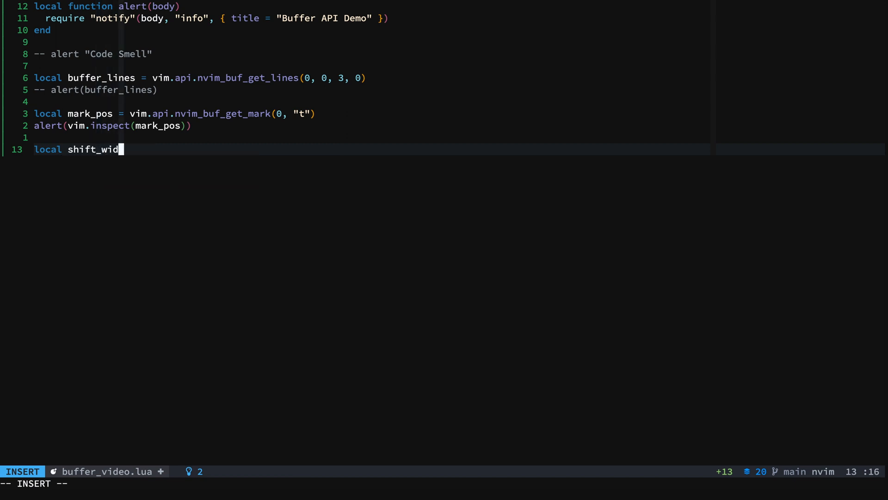
{"action": "type", "text": "th = v"}
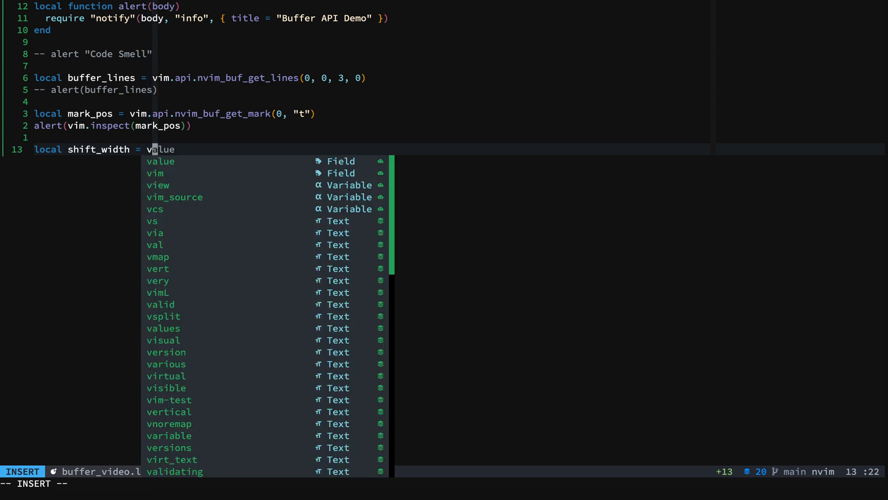
{"action": "type", "text": "im.api"}
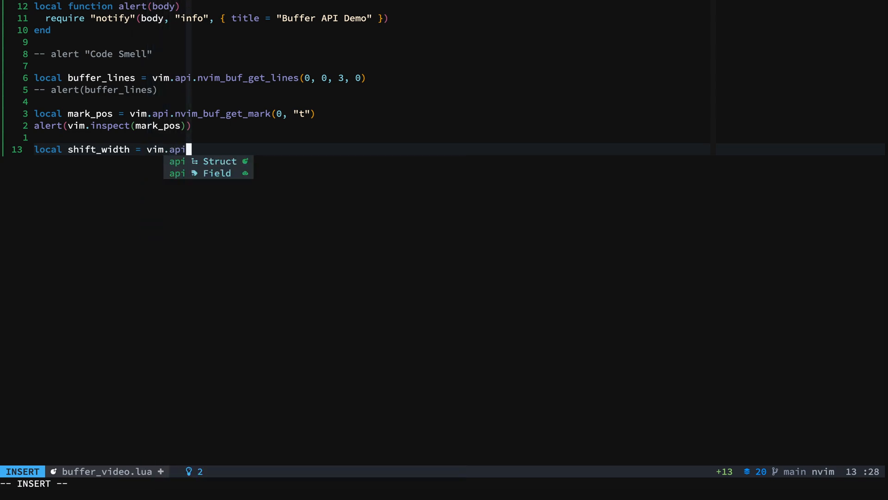
{"action": "type", "text": ".nvim_put"}
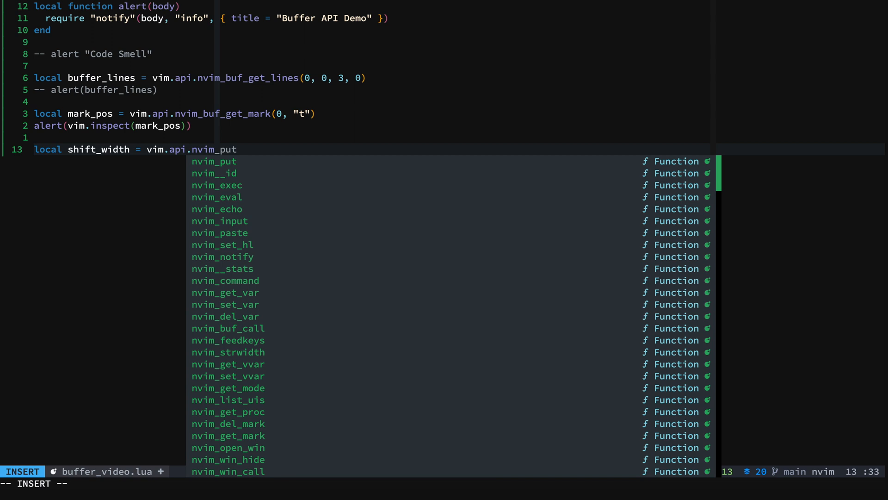
{"action": "type", "text": "bug_get_var"}
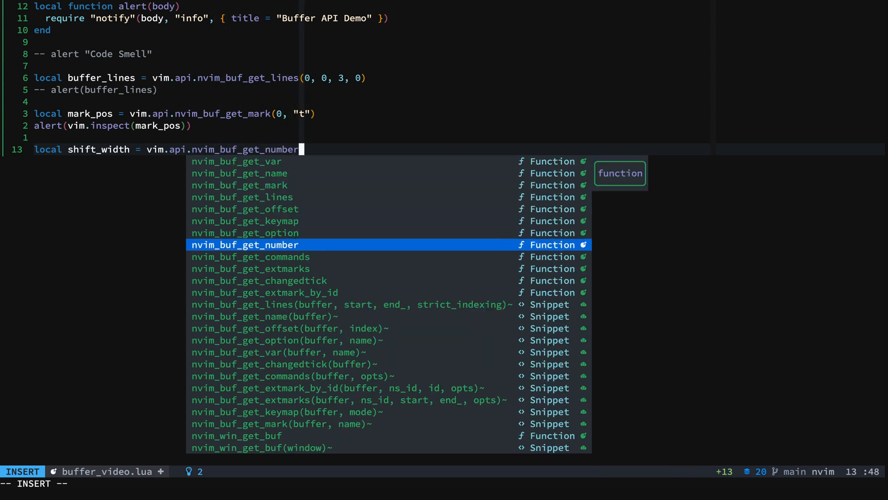
{"action": "key", "text": "Up"}
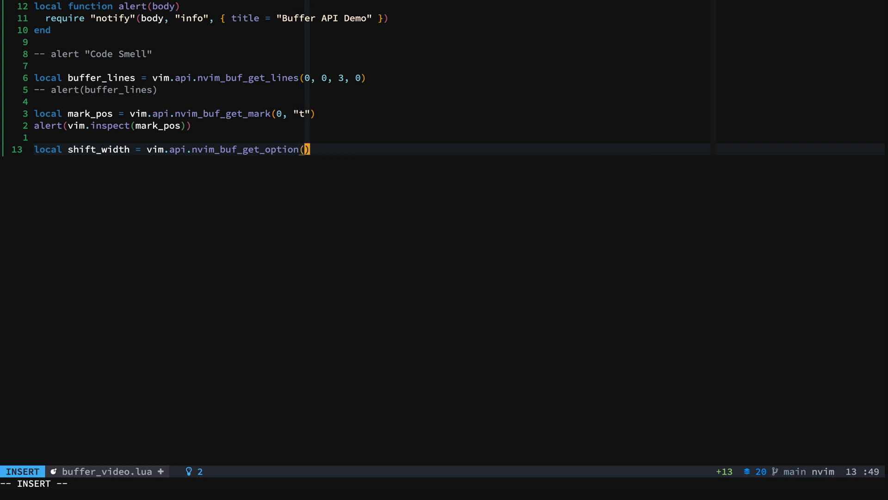
{"action": "type", "text": "0"}
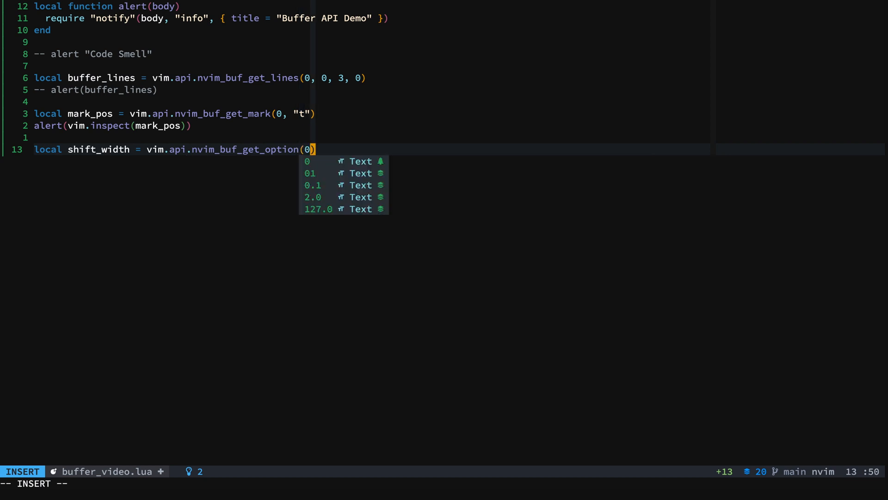
{"action": "type", "text": ", '"}
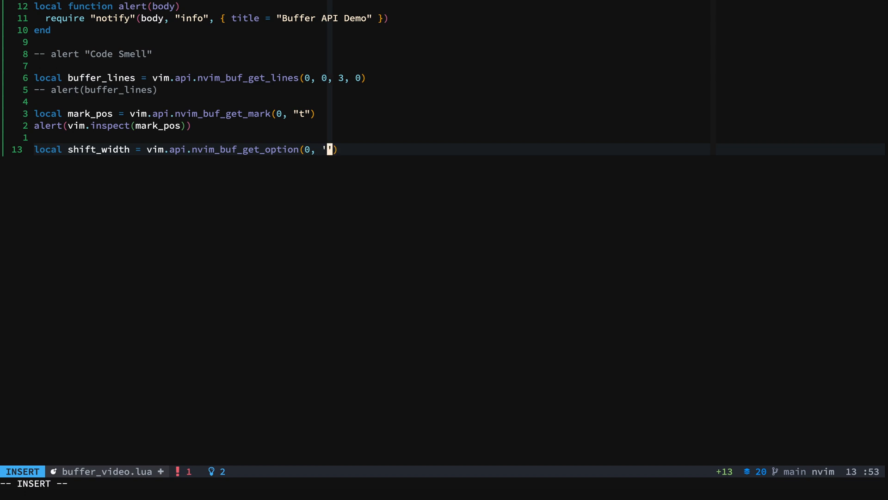
{"action": "type", "text": "hiftwidth\""}
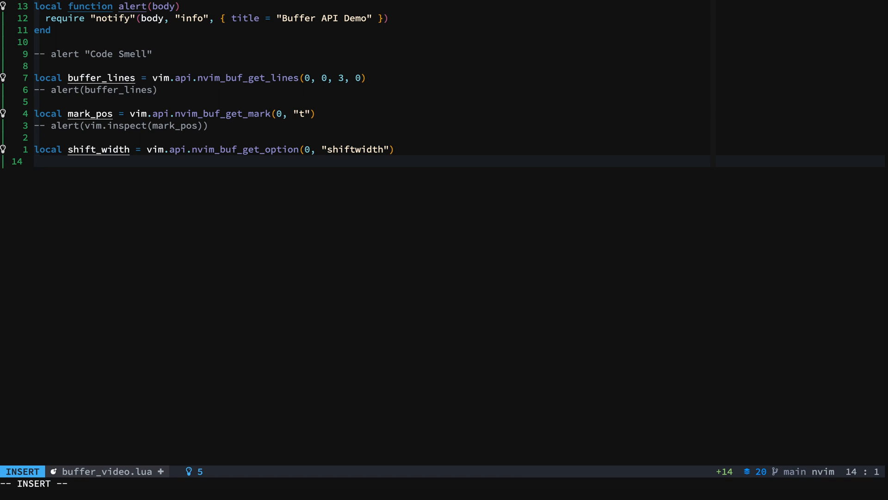
Add alert(vim.inspect(shift_width)), then save and run the script to show 2
{"action": "type", "text": "alert("}
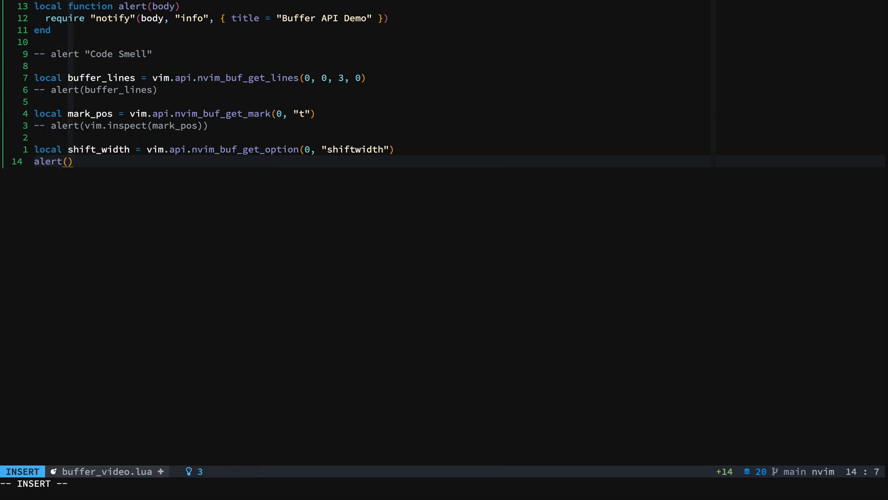
{"action": "type", "text": "vim."}
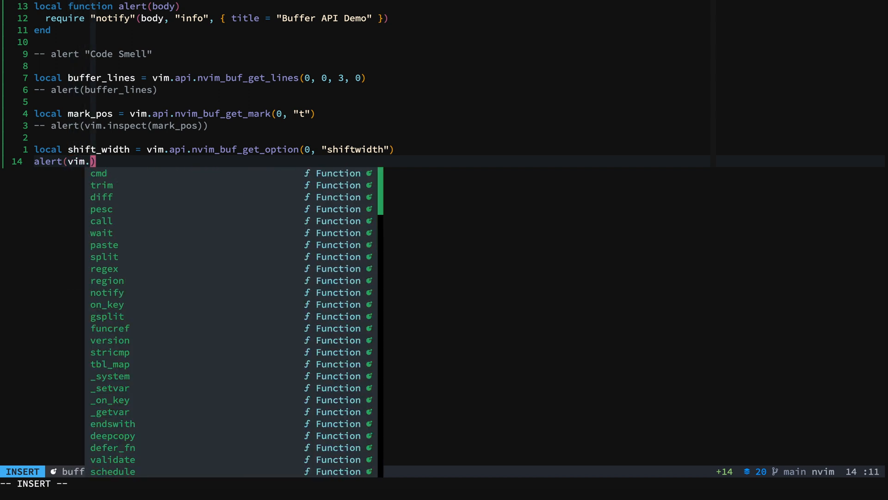
{"action": "type", "text": "inspect("}
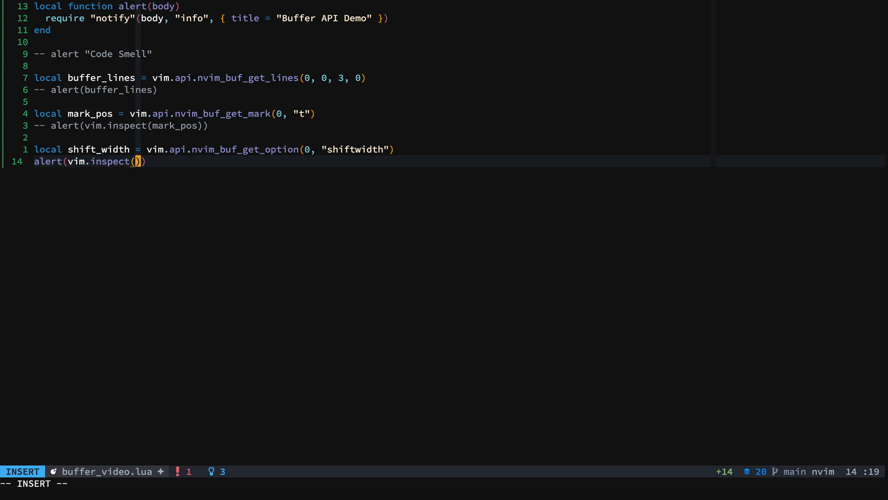
{"action": "type", "text": "shift_width"}
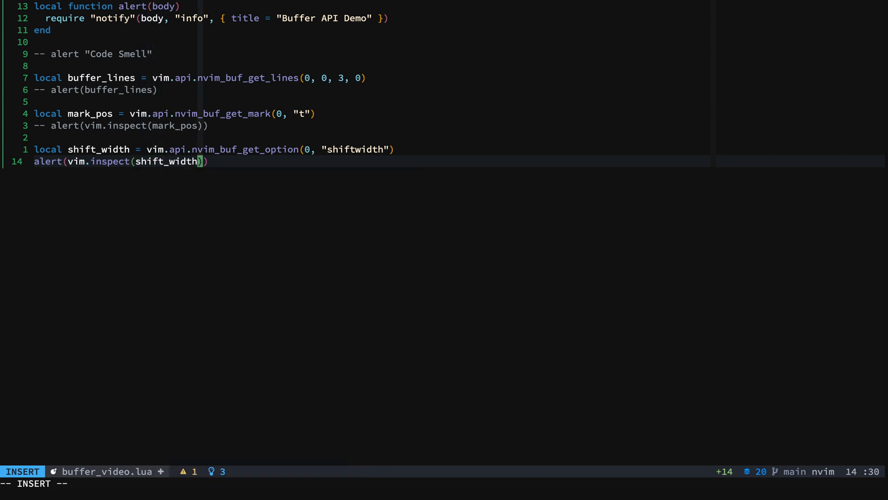
{"action": "key", "text": "Escape"}
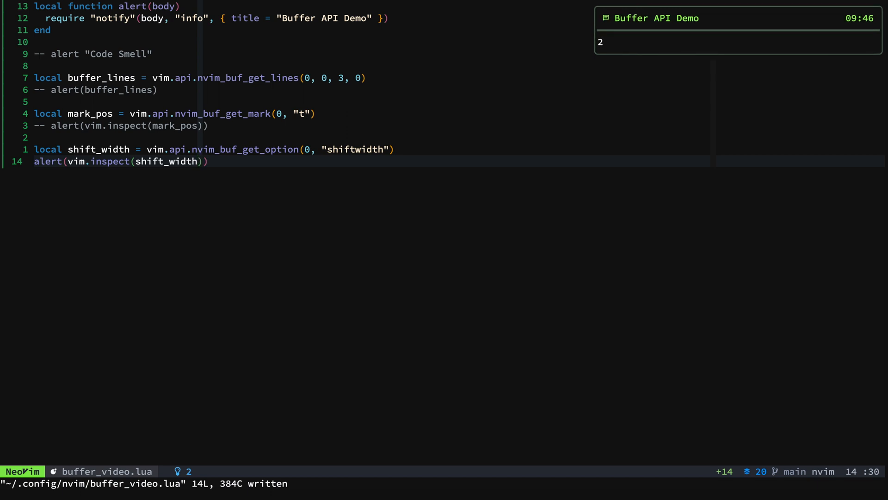
{"action": "key", "text": "o"}
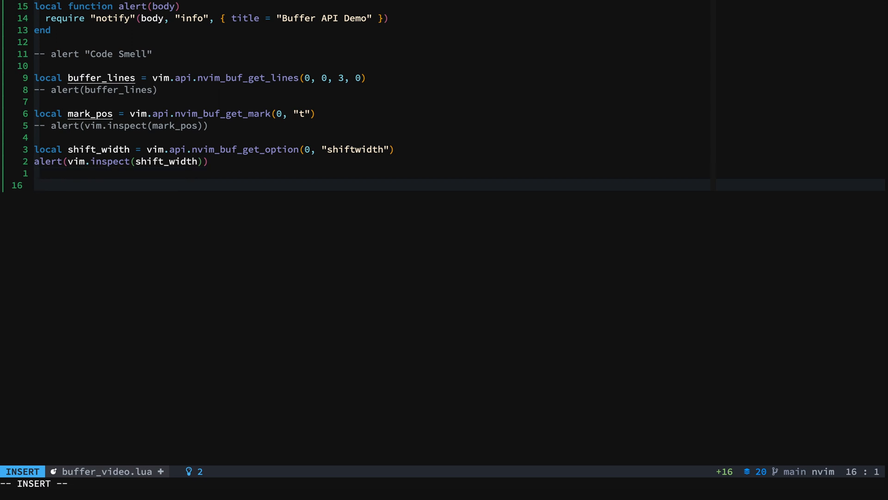
Write local file_name = vim.api.nvim_buf_get_name(0) and alert(file_name) below it
{"action": "type", "text": "local"}
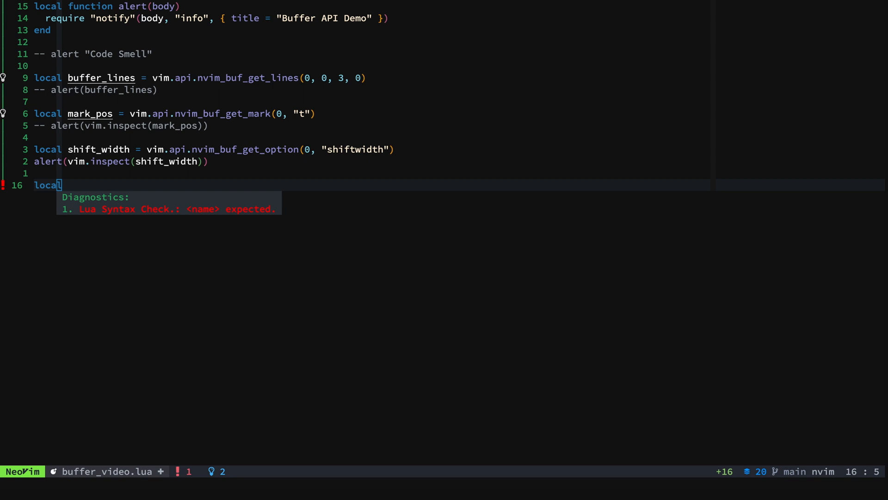
{"action": "key", "text": "i"}
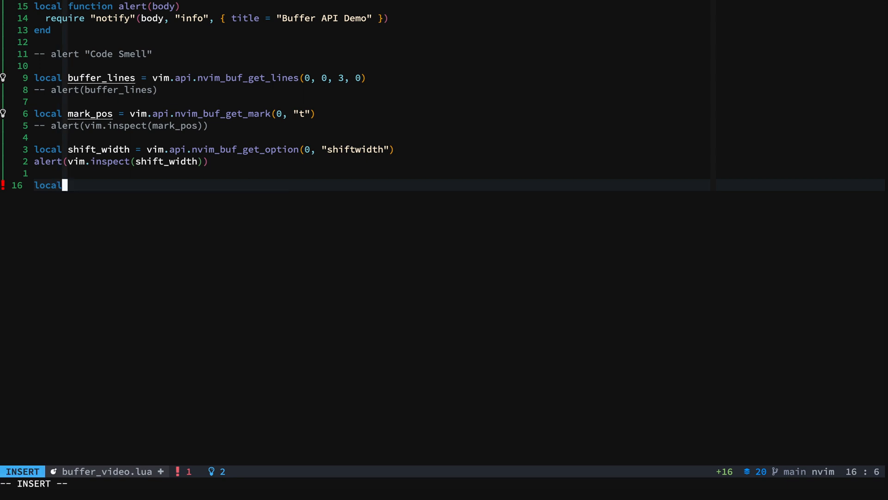
{"action": "type", "text": "file_name"}
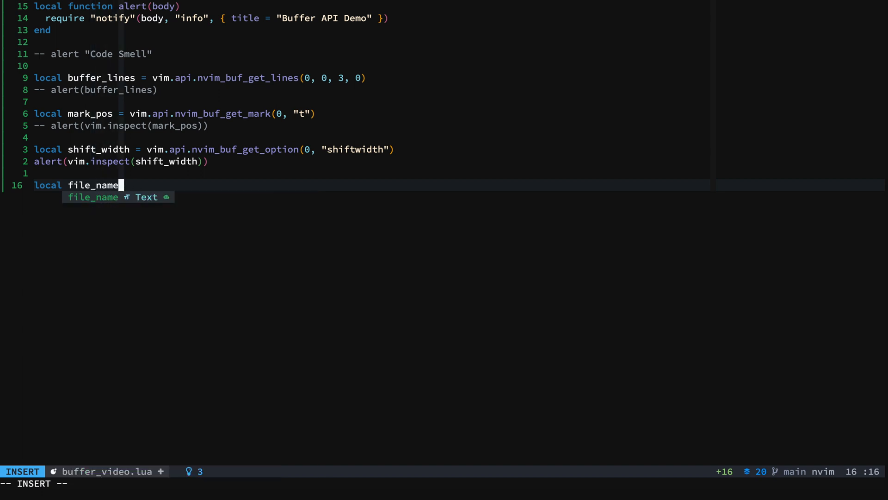
{"action": "type", "text": "= vim"}
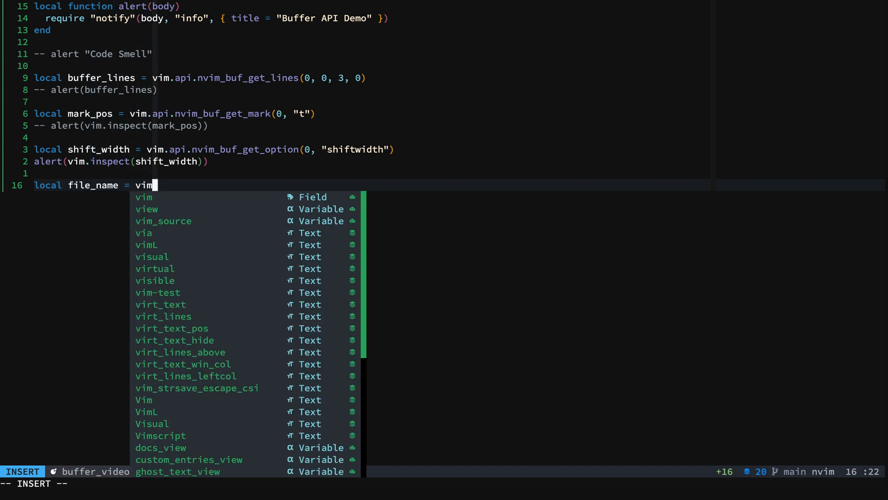
{"action": "type", "text": ".api.nvim_"}
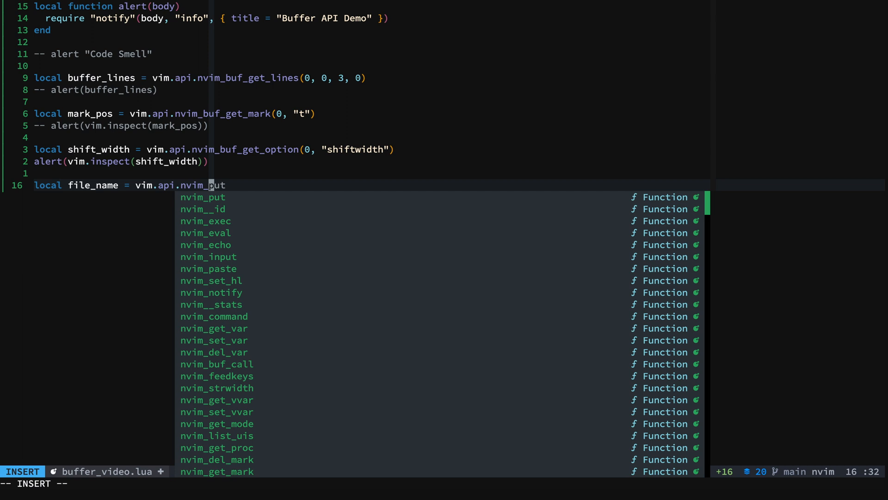
{"action": "type", "text": "f_get_name(0"}
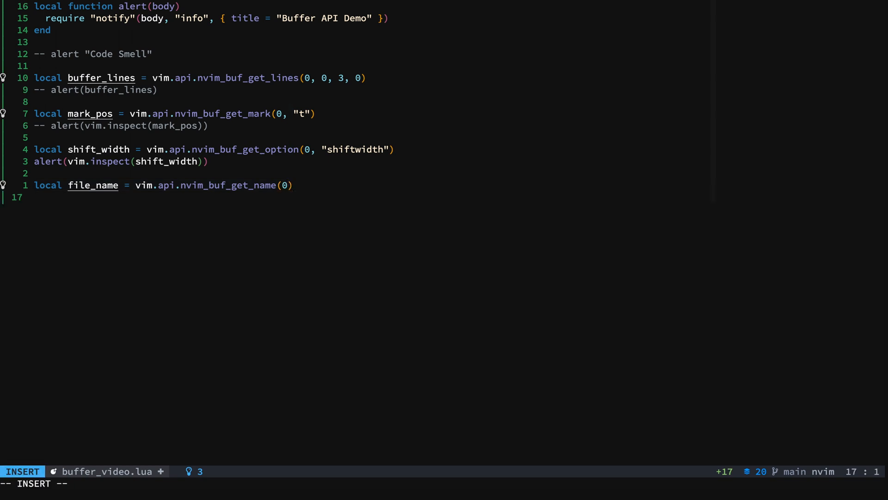
{"action": "type", "text": "alert(file_name"}
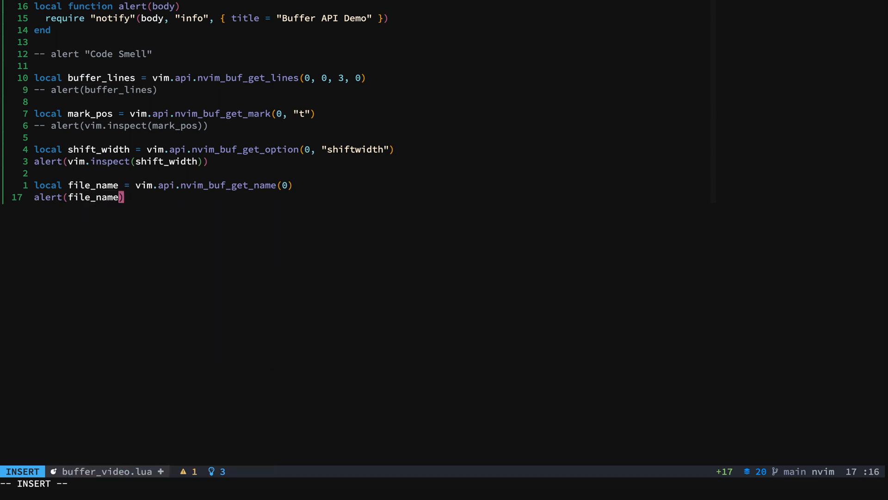
{"action": "key", "text": "Escape"}
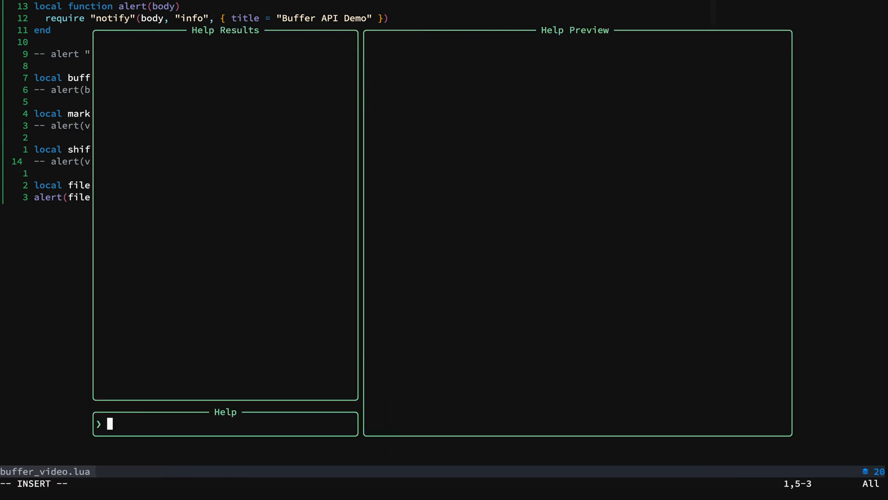
Search the help picker for api-buffer docs, then api-global functions
{"action": "type", "text": "api-bu"}
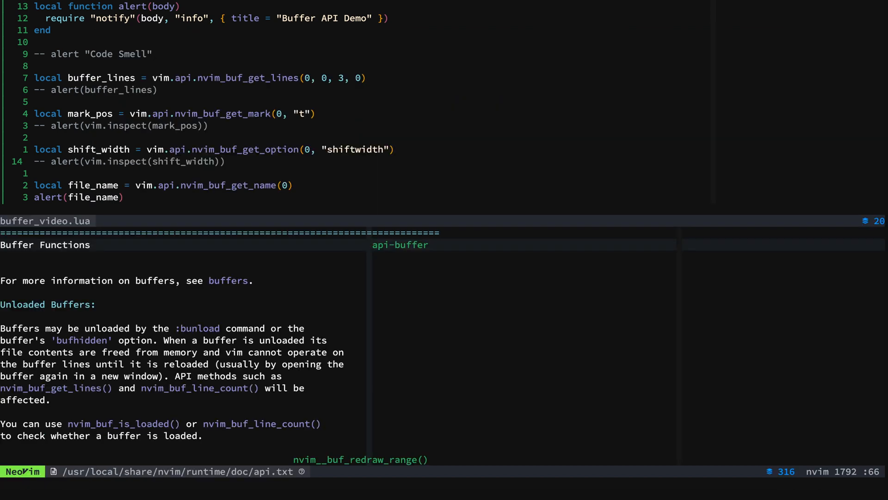
{"action": "scroll", "scroll_direction": "down", "scroll_amount": 3}
{"action": "type", "text": "api"}
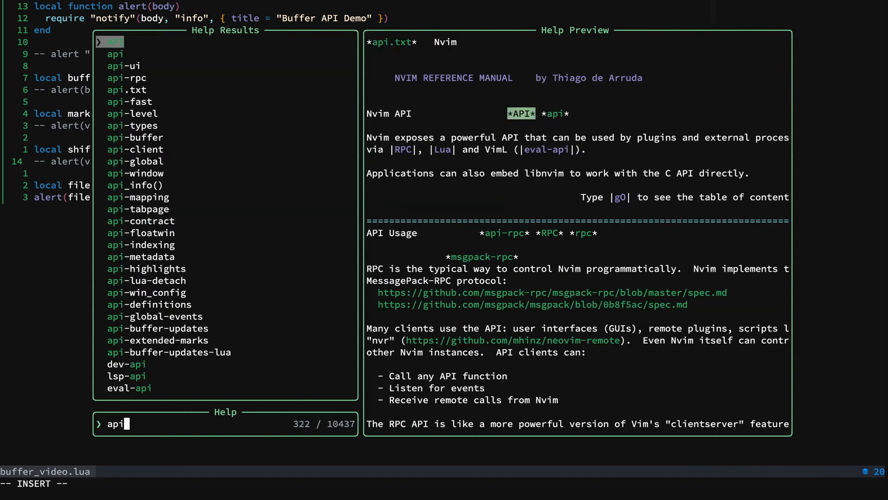
{"action": "type", "text": "-glo"}
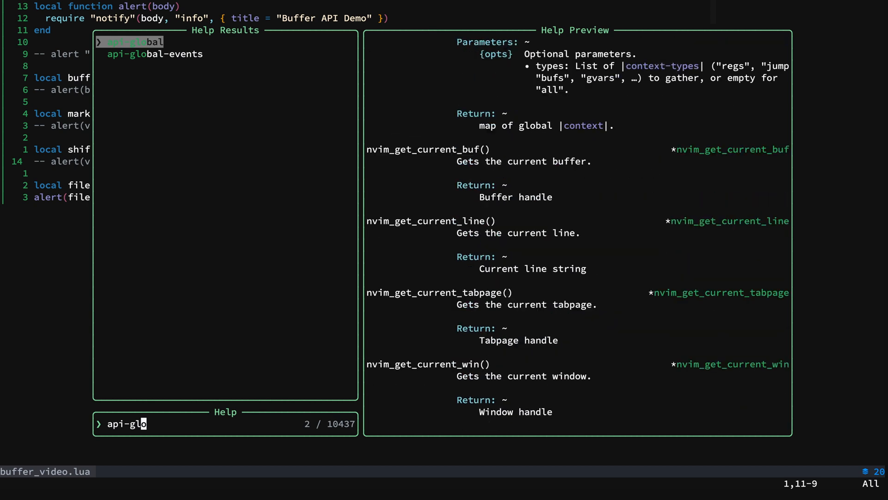
{"action": "key", "text": "BackSpace"}
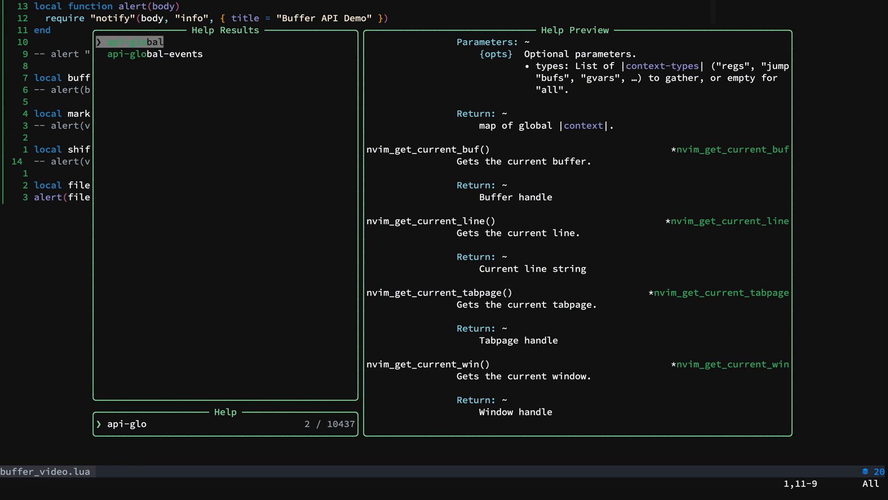
{"action": "mouse_move", "coordinate": [144, 424]}
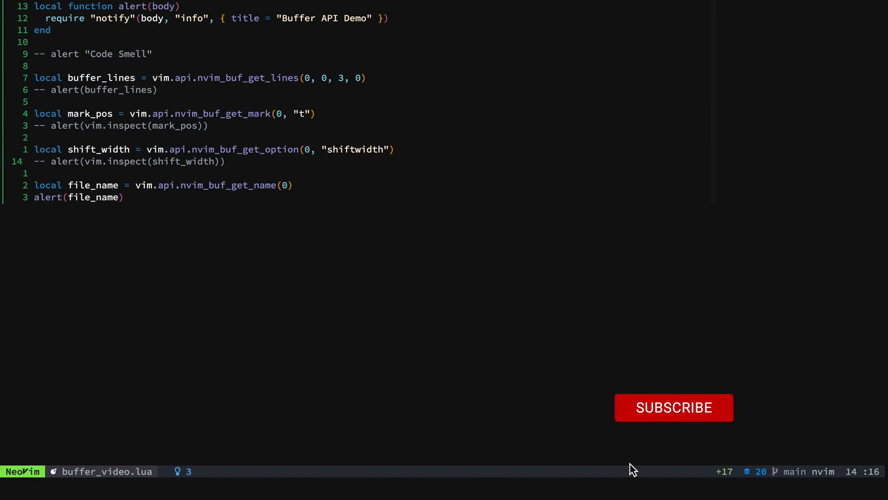
{"action": "left_click", "coordinate": [673, 406]}
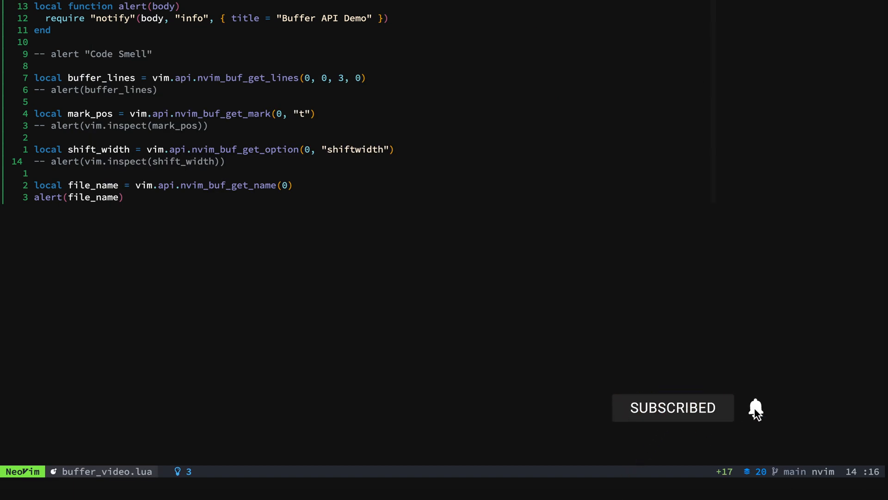